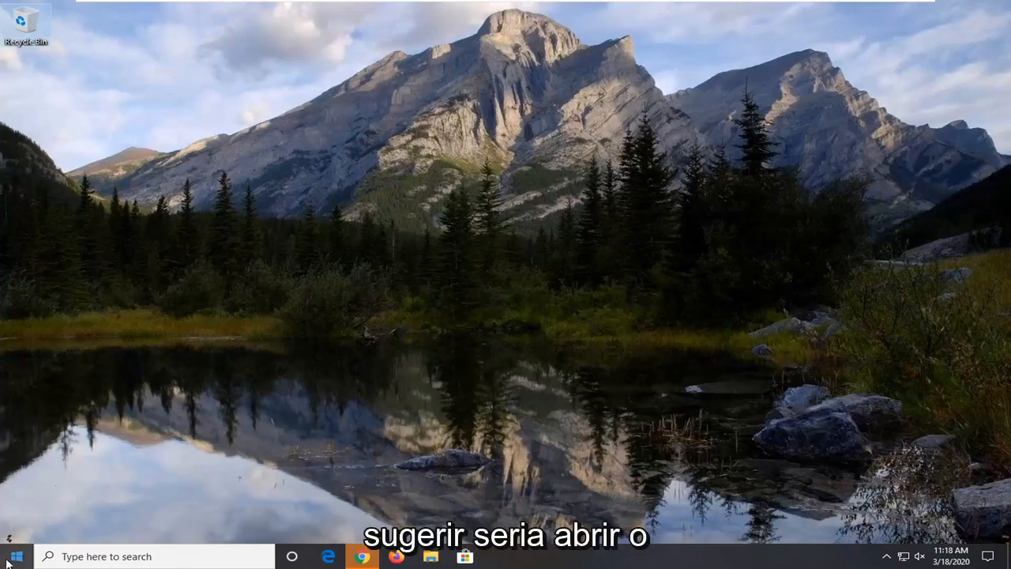
# Step: Search the Start menu for 'cmd' to find Command Prompt
pyautogui.click(361, 556)
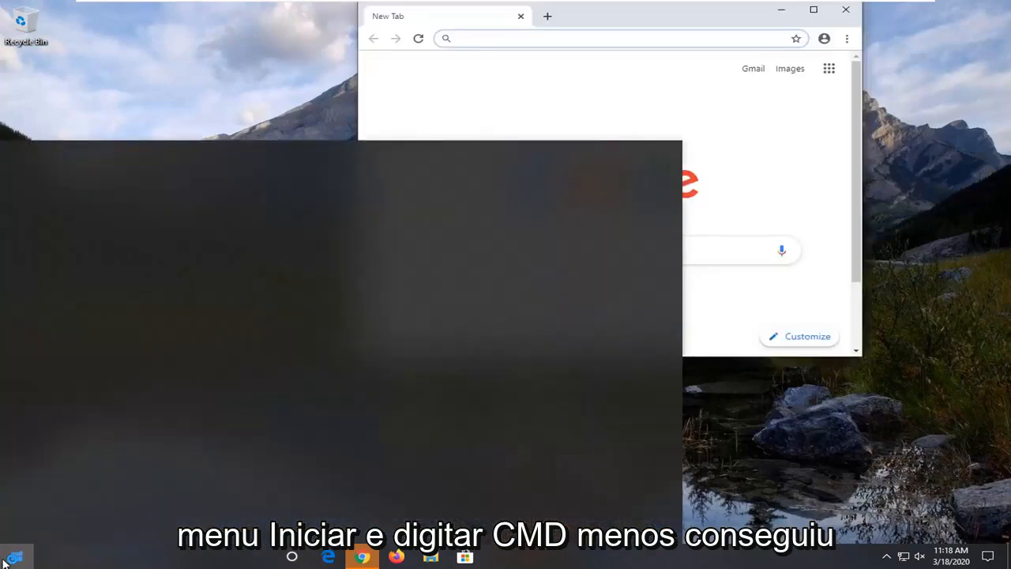
pyautogui.click(14, 556)
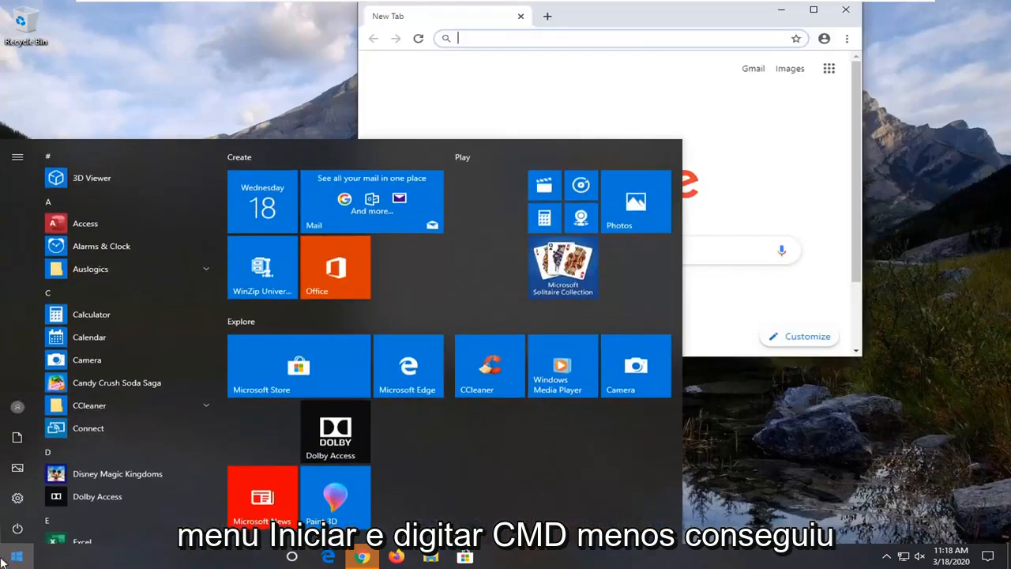
pyautogui.write('cmd')
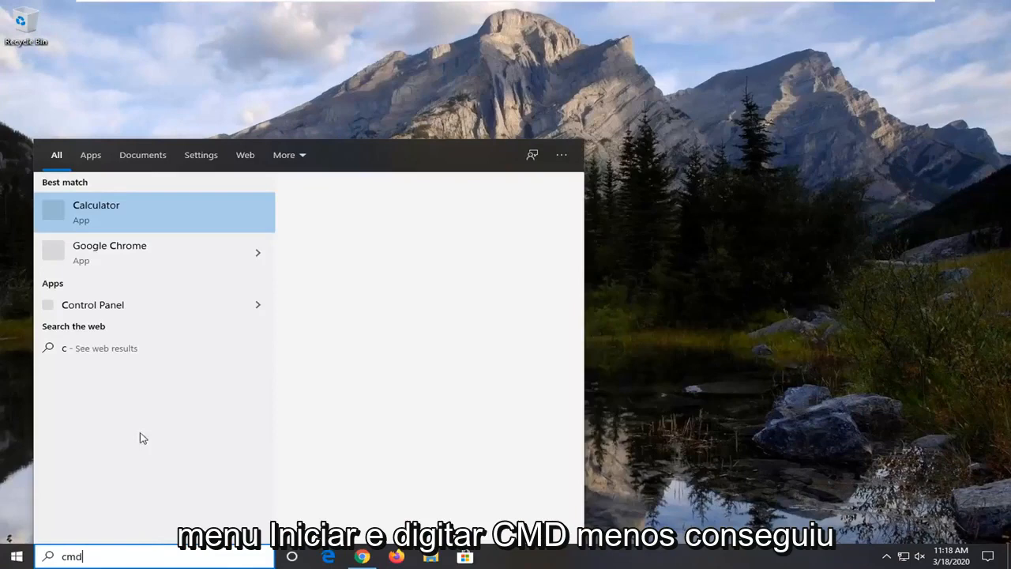
pyautogui.write('md')
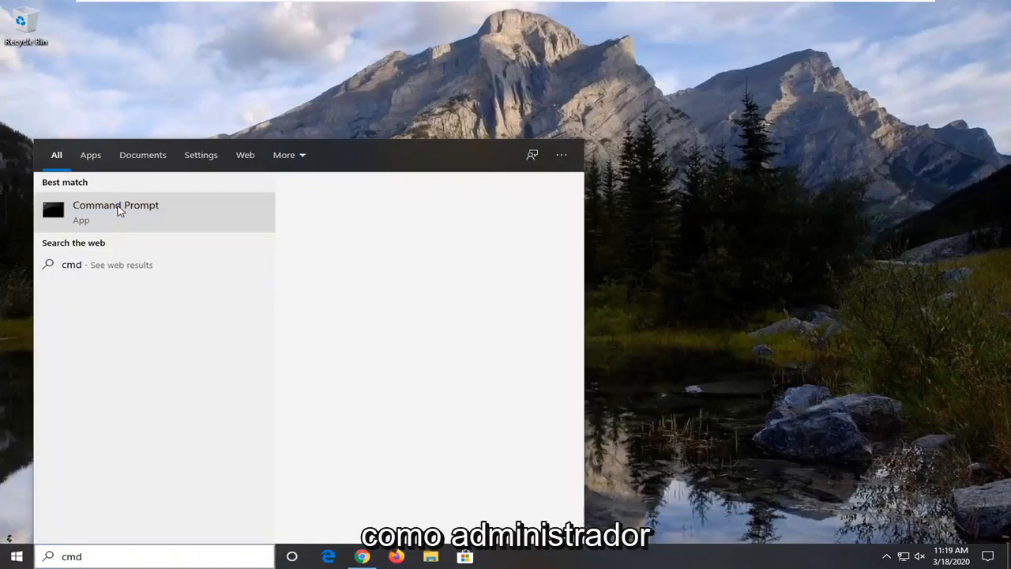
# Step: Launch Command Prompt with Run as administrator from its context menu
pyautogui.rightClick(115, 208)
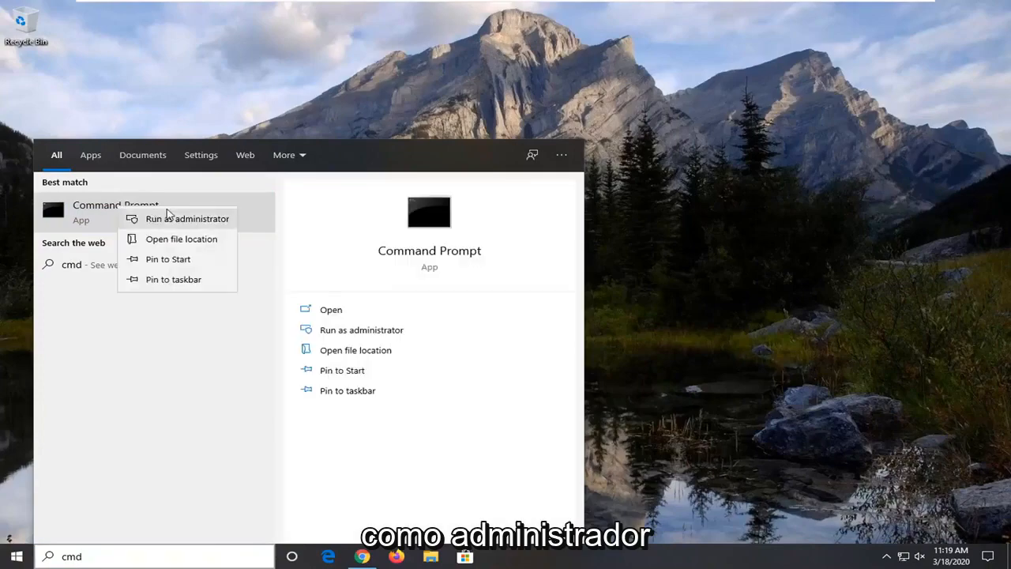
pyautogui.click(187, 218)
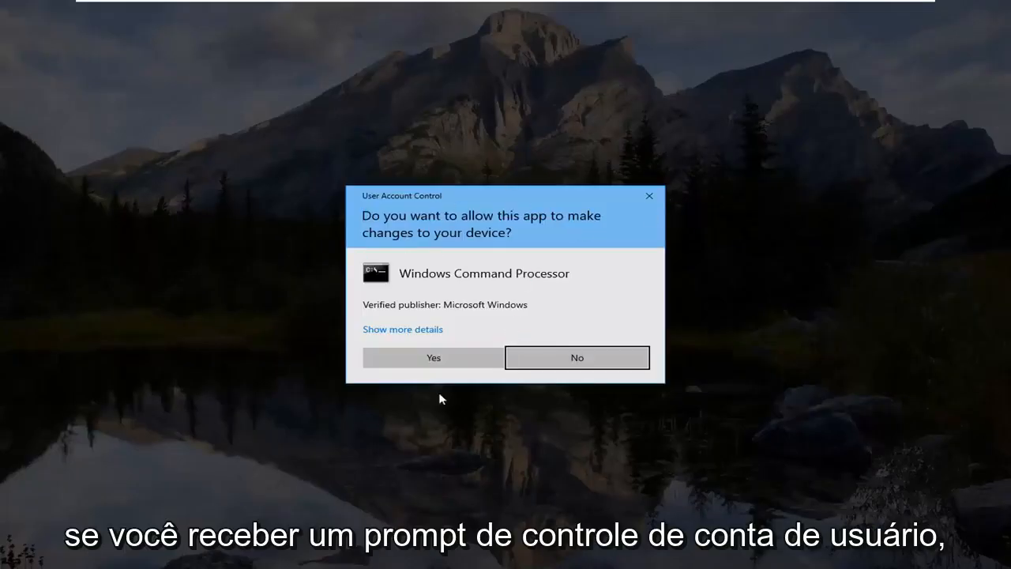
# Step: Approve the UAC prompt and enter 'ipconfig /displaydns' in the administrator Command Prompt
pyautogui.click(432, 357)
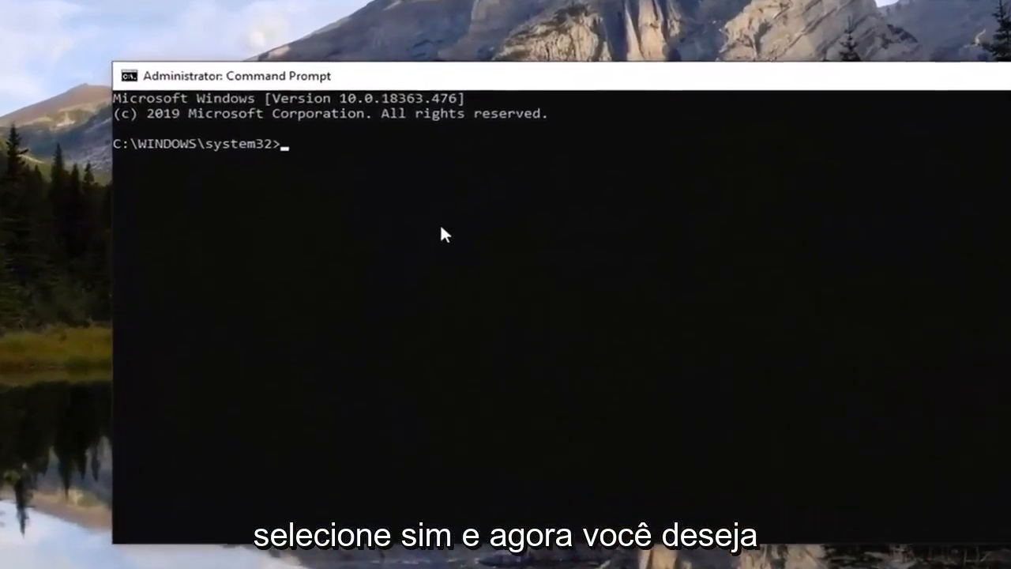
pyautogui.write('ipconfig')
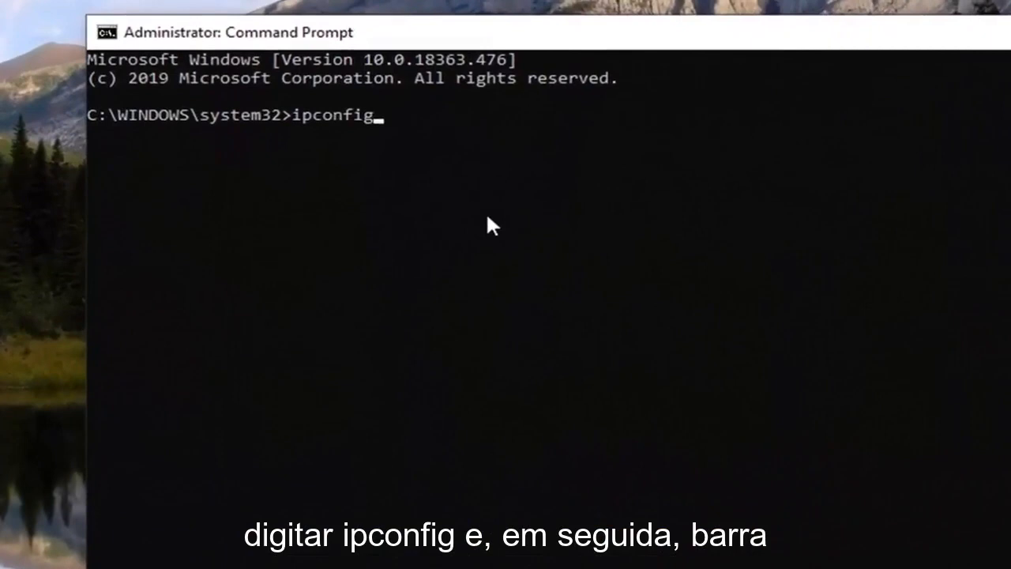
pyautogui.write('/')
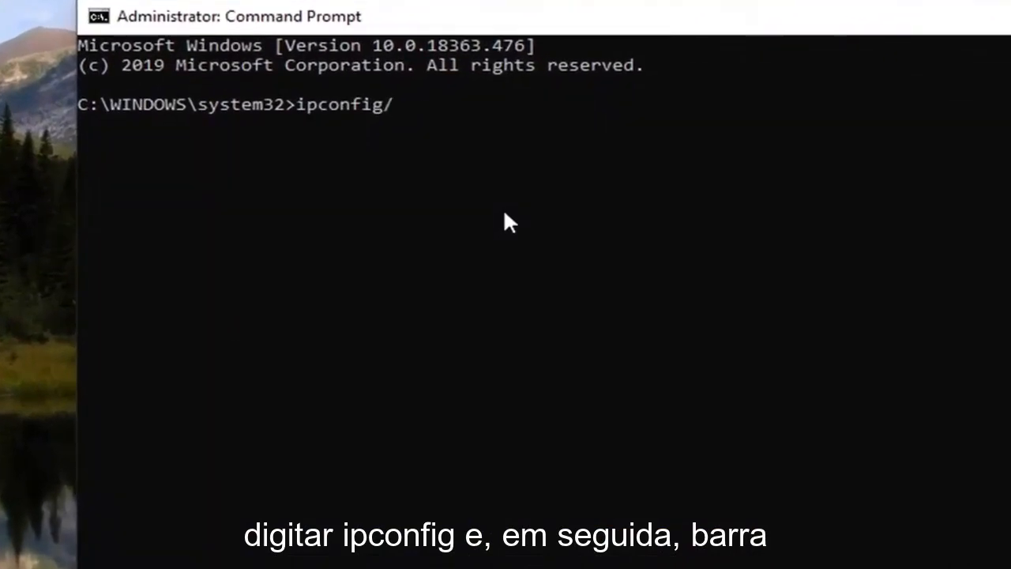
pyautogui.write('dus')
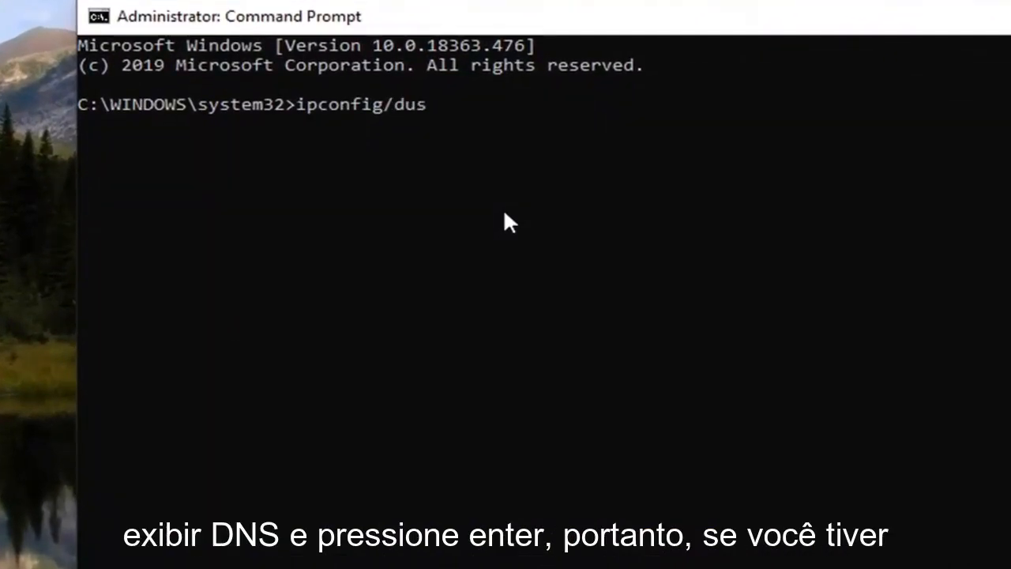
pyautogui.write('playdn')
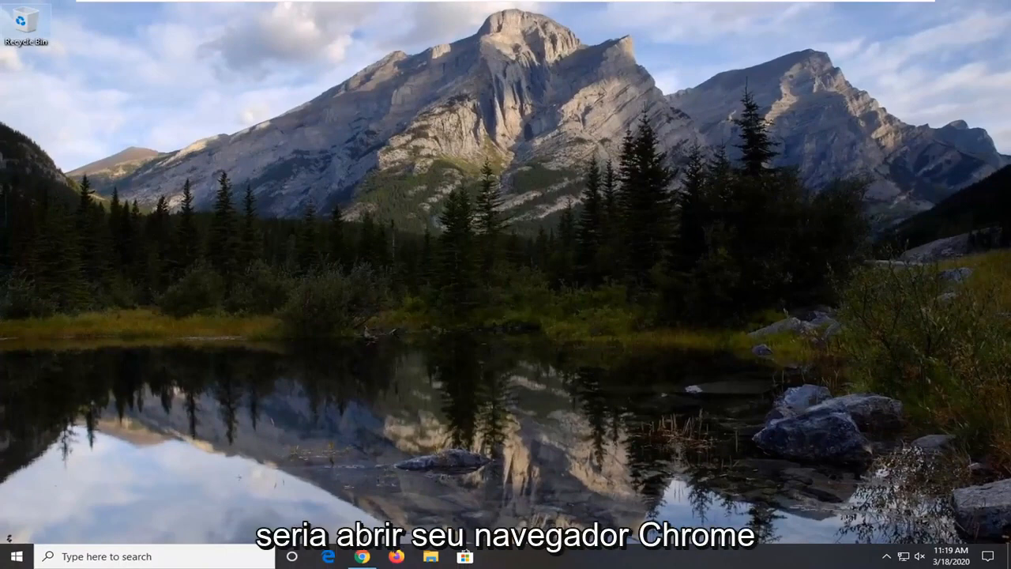
# Step: Maximize Chrome and go to myactivity.google.com
pyautogui.click(361, 556)
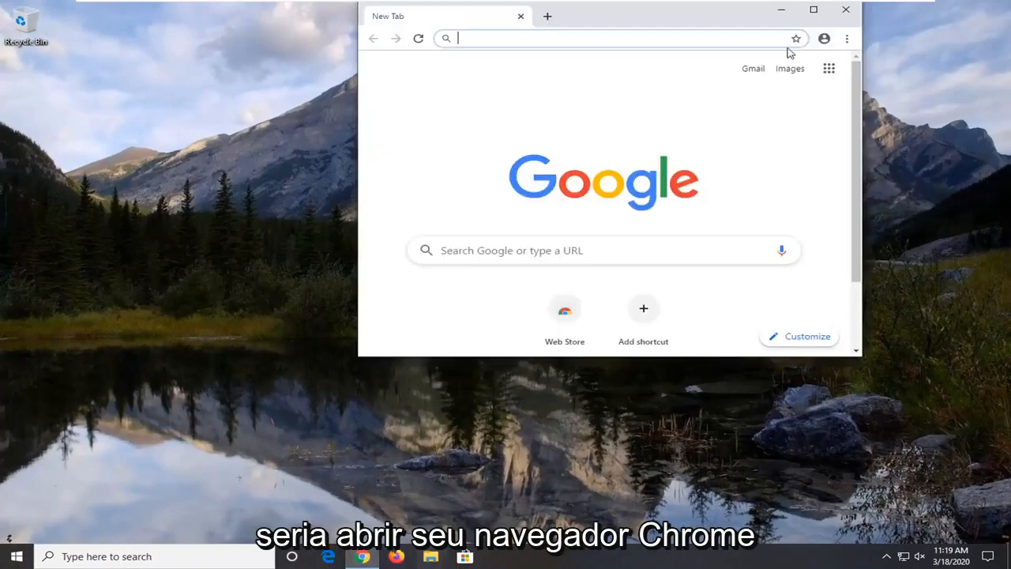
pyautogui.click(812, 9)
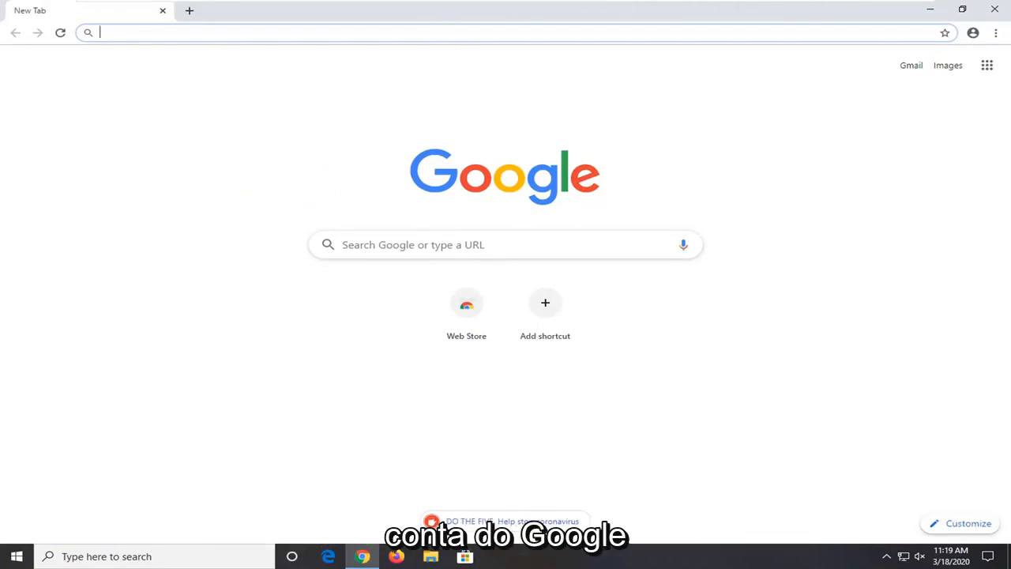
pyautogui.write('myactivity.google.com')
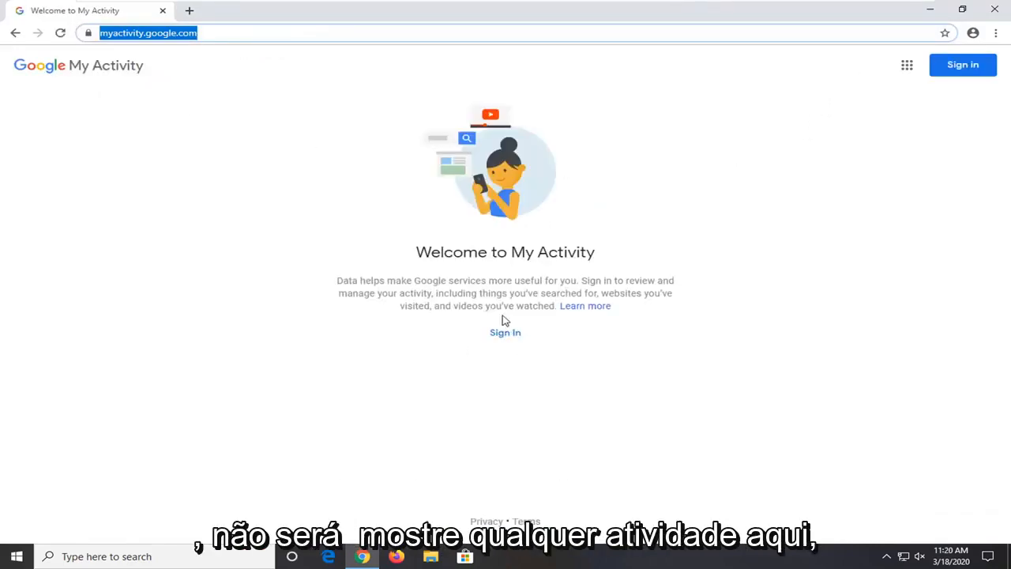
pyautogui.moveTo(875, 107)
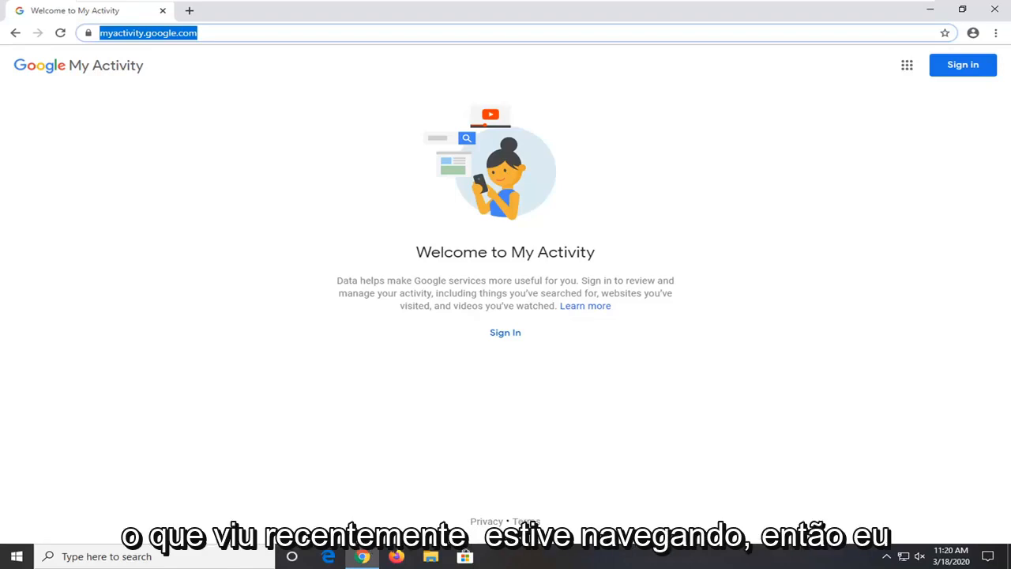
pyautogui.moveTo(166, 193)
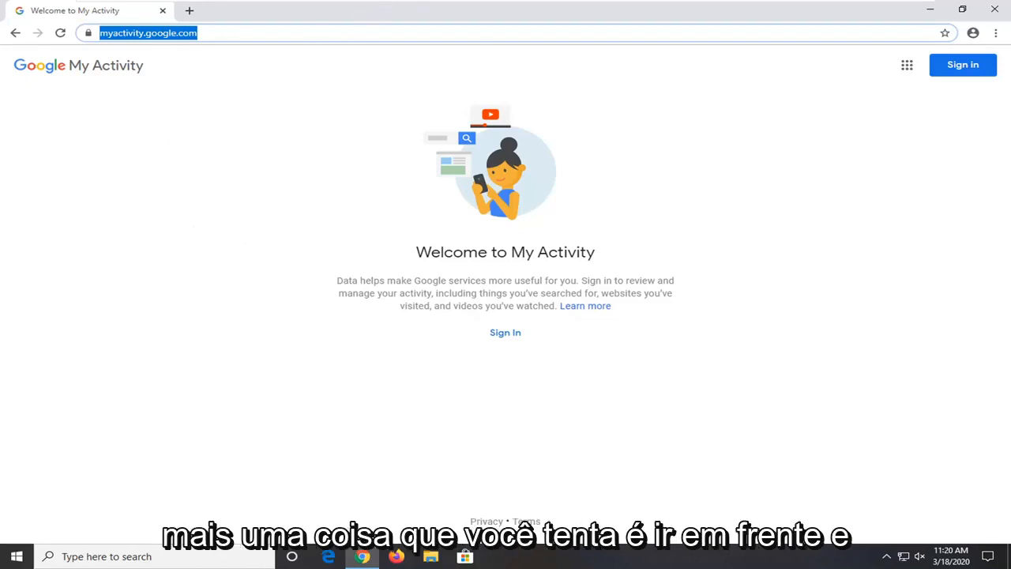
pyautogui.write('https://www.ccleaner.com/recuva')
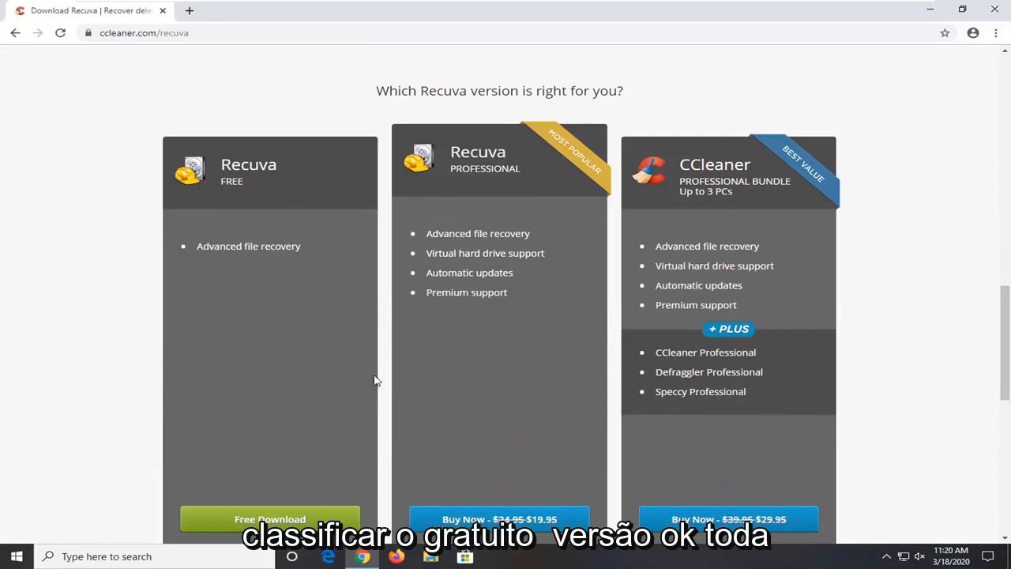
pyautogui.moveTo(242, 464)
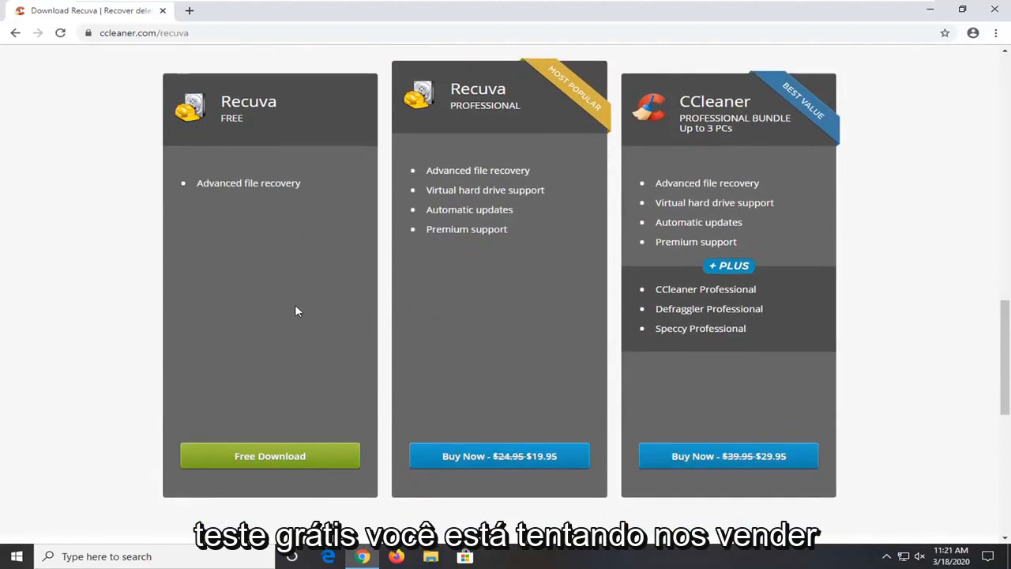
pyautogui.moveTo(276, 250)
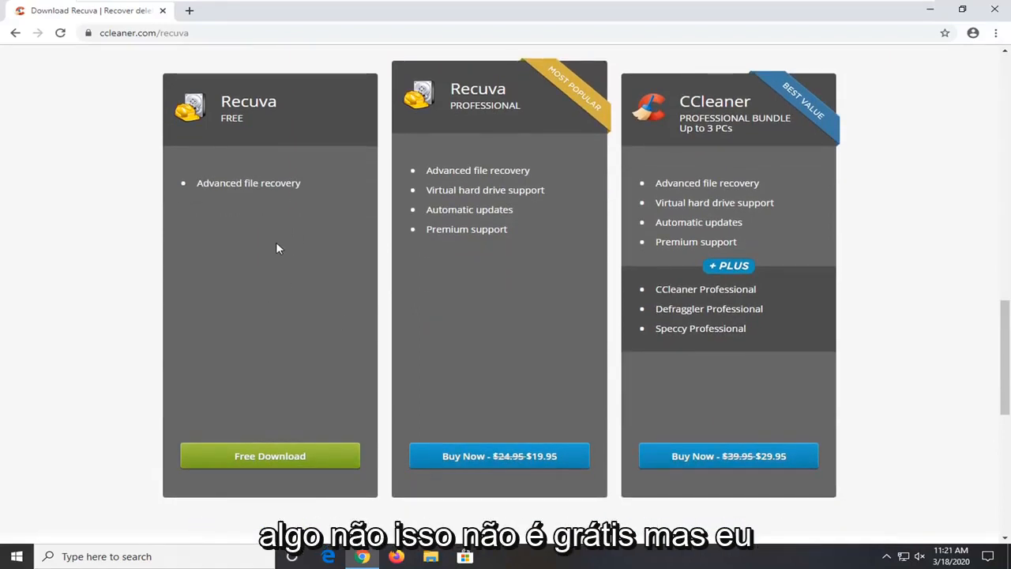
pyautogui.moveTo(265, 239)
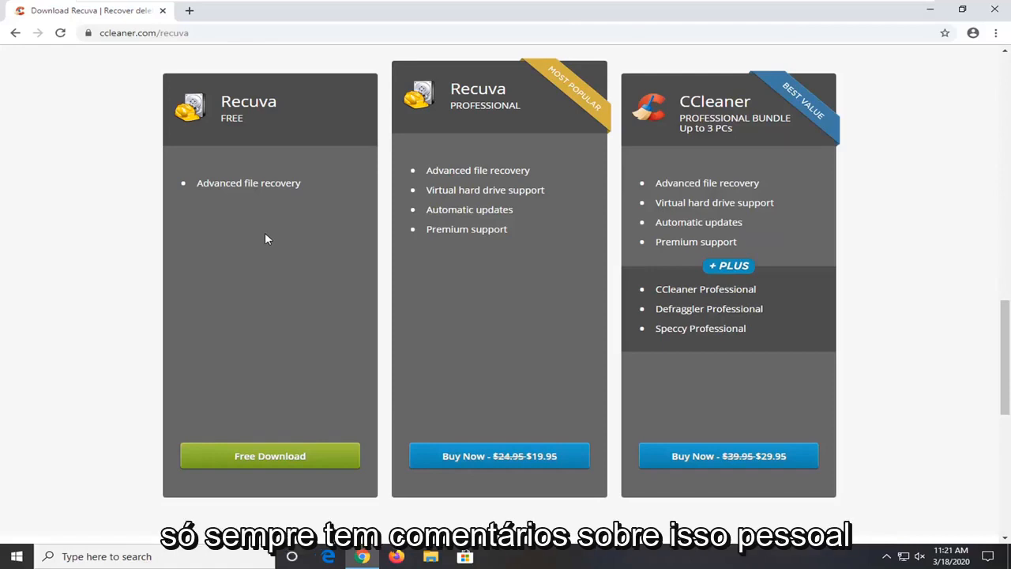
pyautogui.moveTo(245, 280)
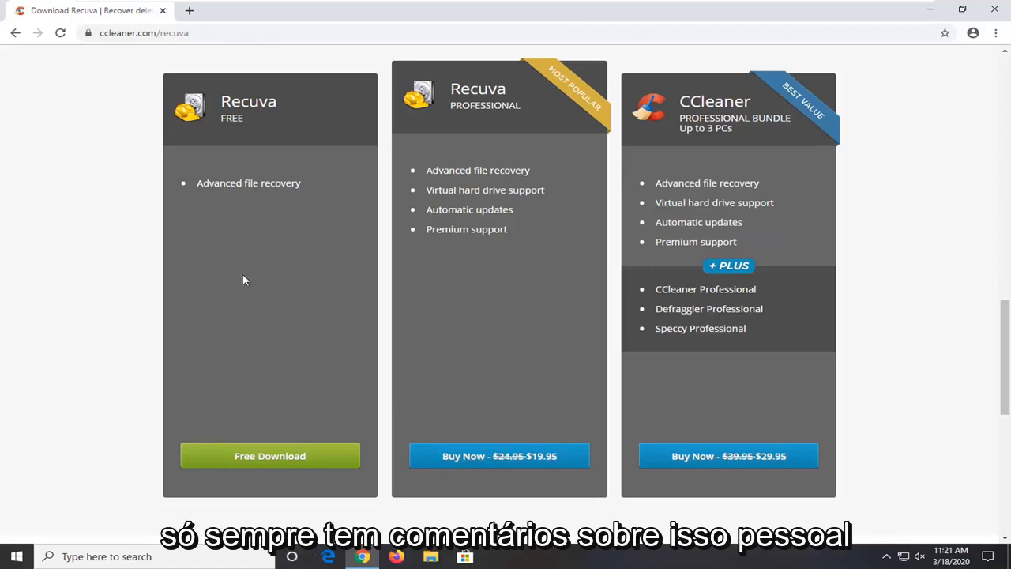
pyautogui.moveTo(117, 387)
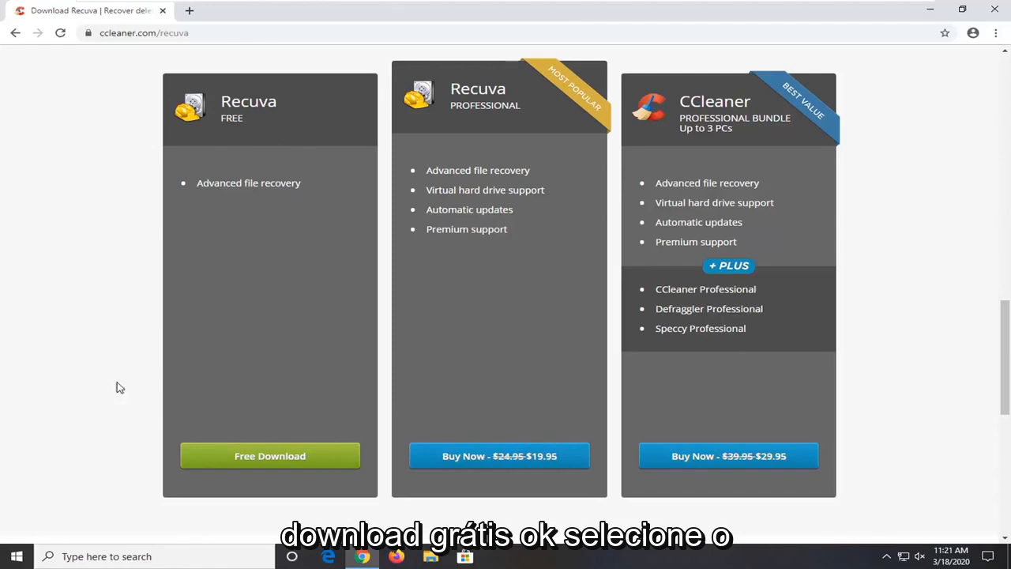
pyautogui.moveTo(225, 470)
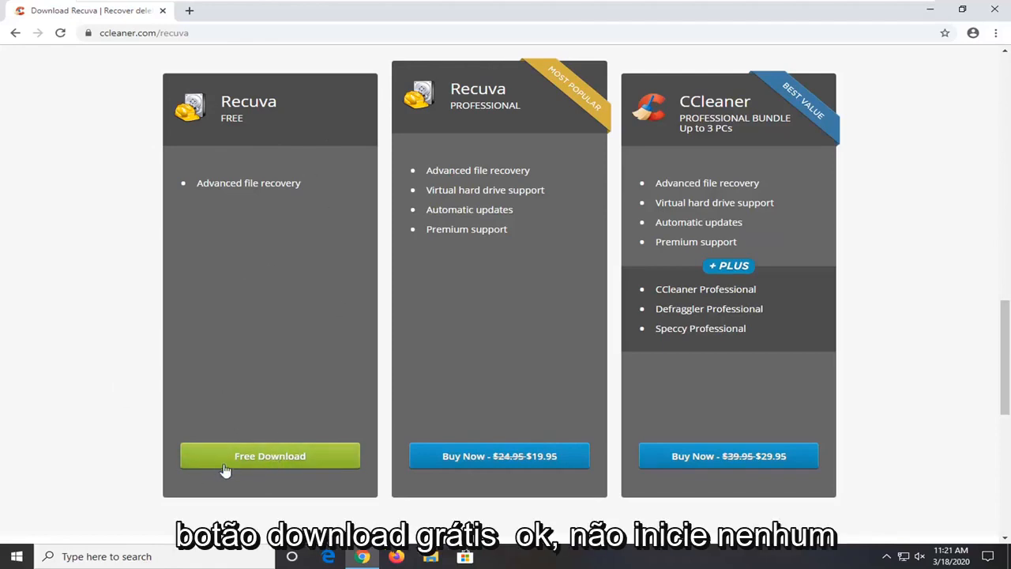
pyautogui.scroll(3)
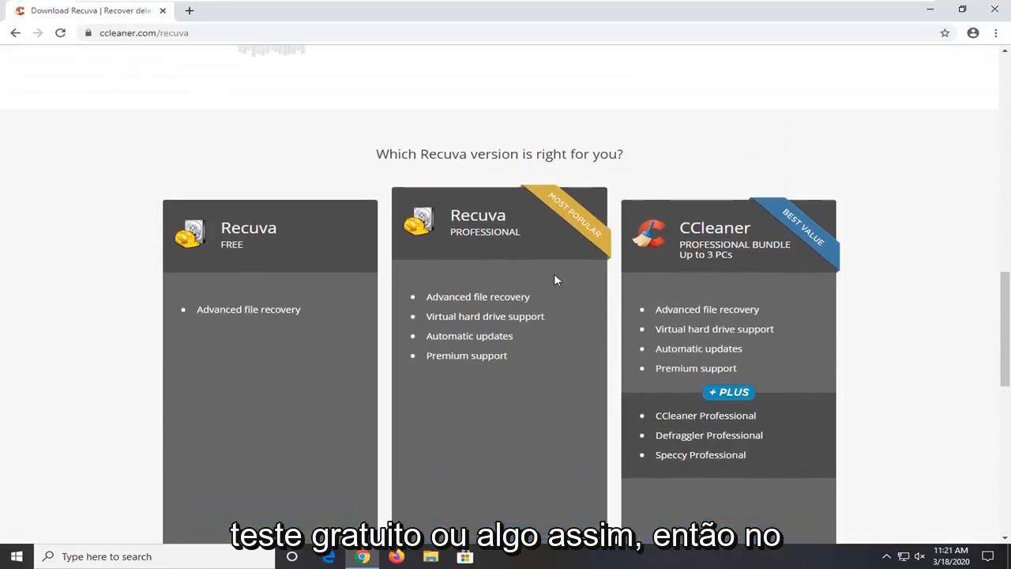
pyautogui.scroll(-3)
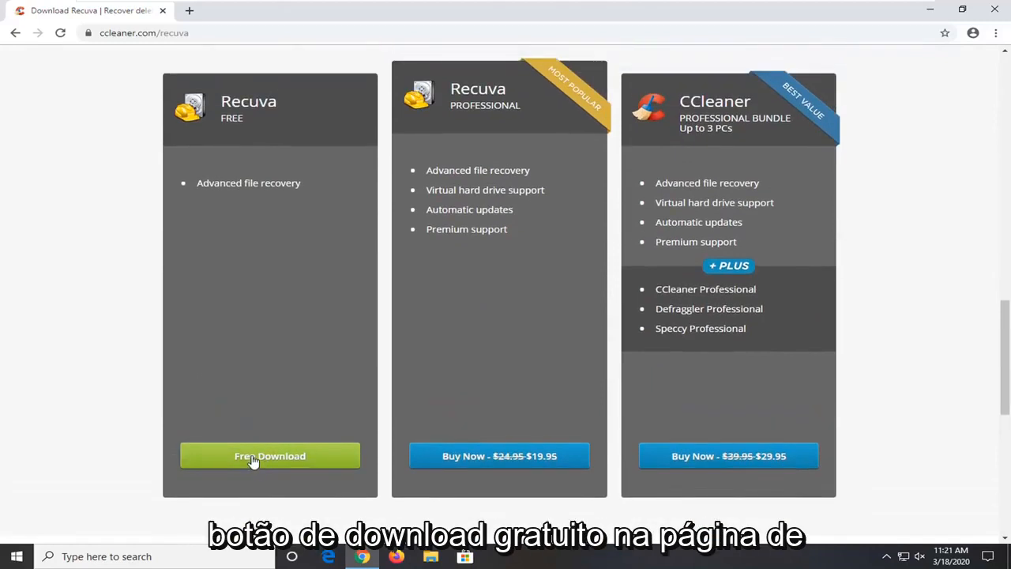
pyautogui.click(268, 455)
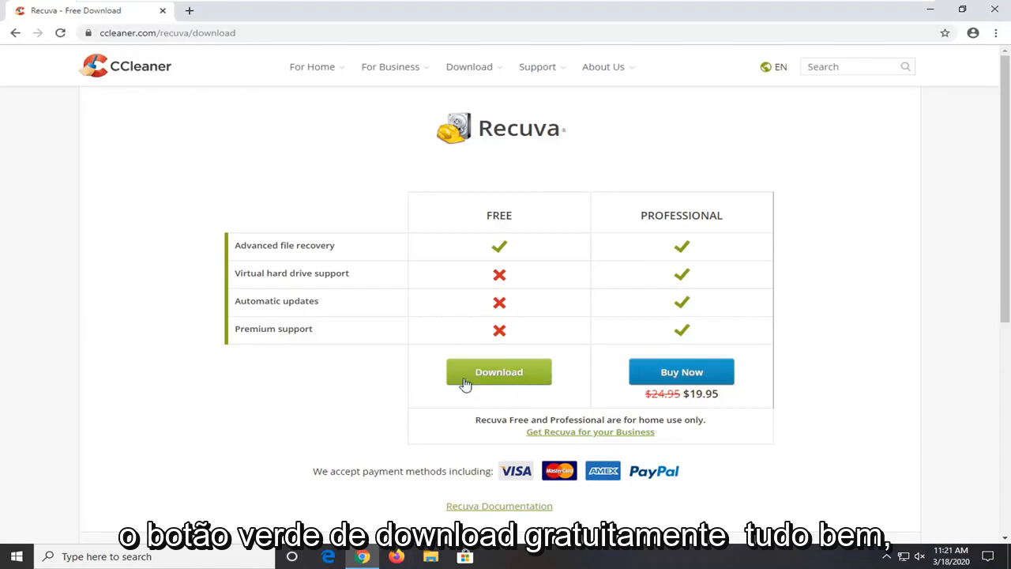
pyautogui.moveTo(493, 224)
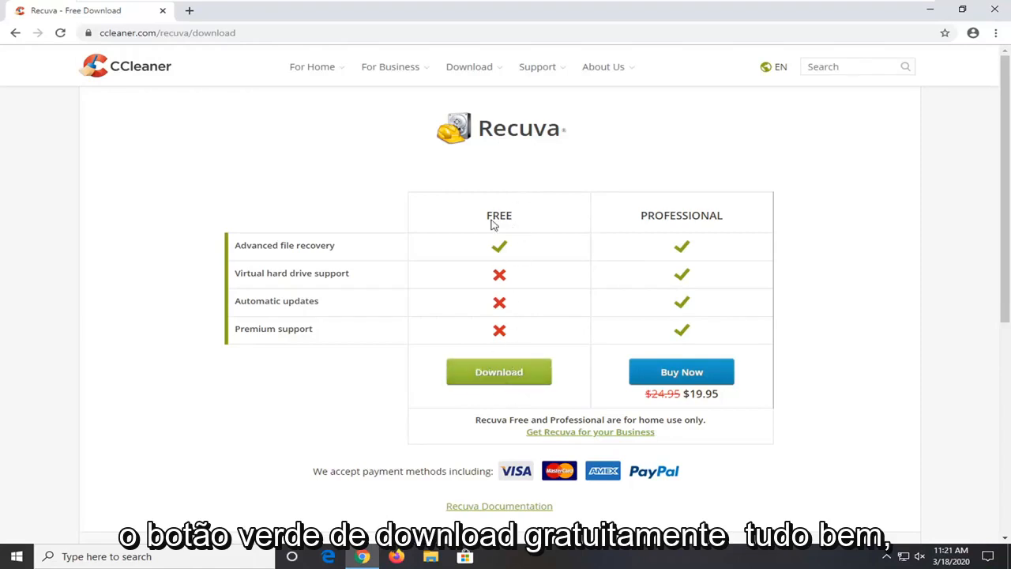
# Step: Download the free Recuva installer rcsetup153.exe and dismiss the install overlay
pyautogui.click(499, 373)
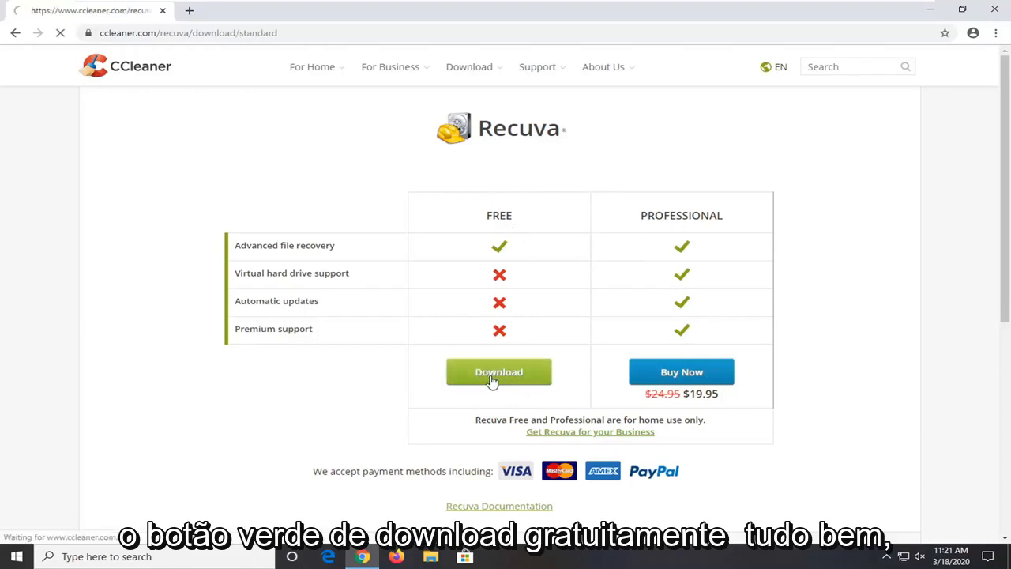
pyautogui.click(500, 373)
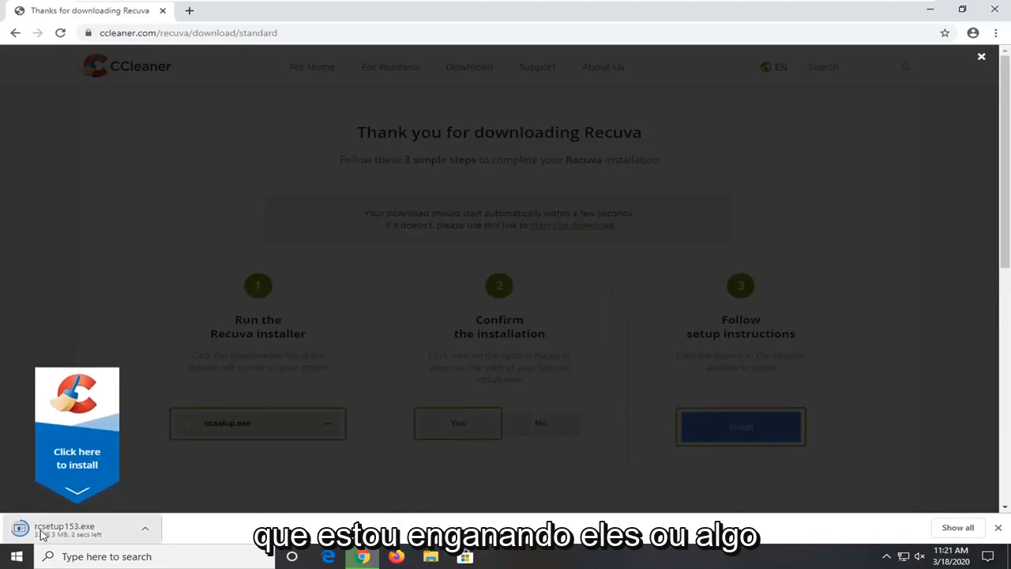
pyautogui.click(981, 57)
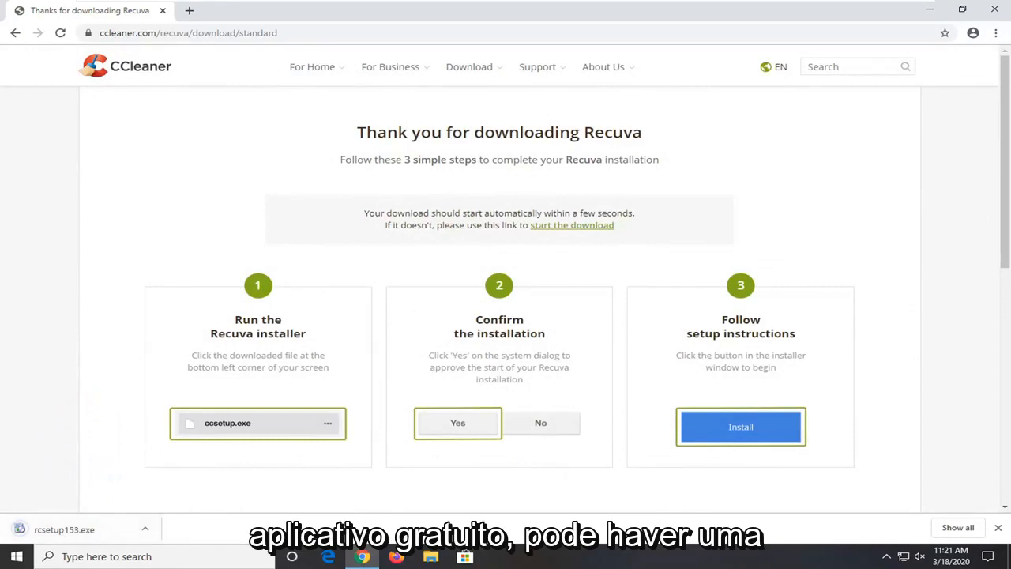
pyautogui.moveTo(240, 502)
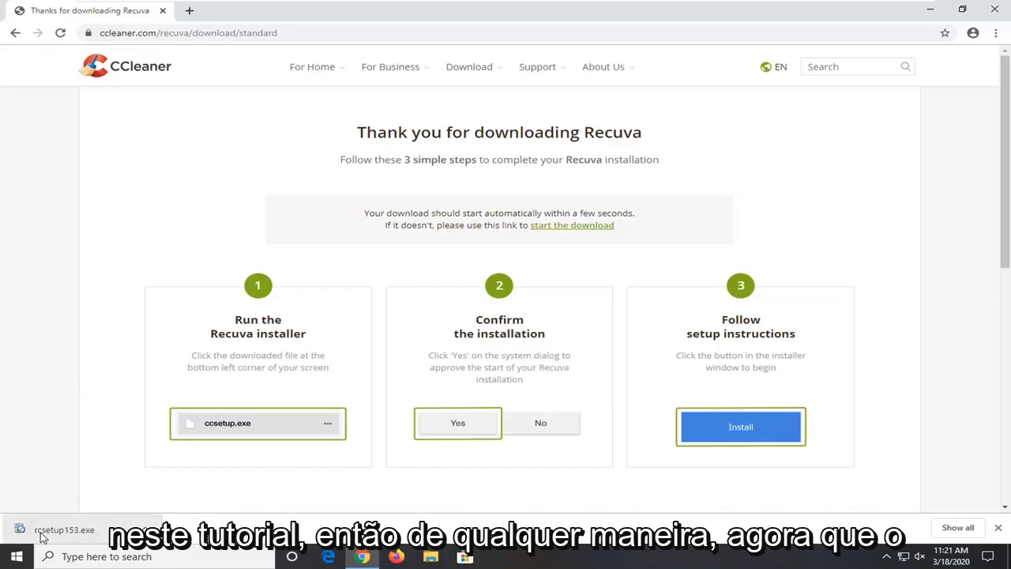
# Step: Run the downloaded Recuva installer from the download bar
pyautogui.click(63, 529)
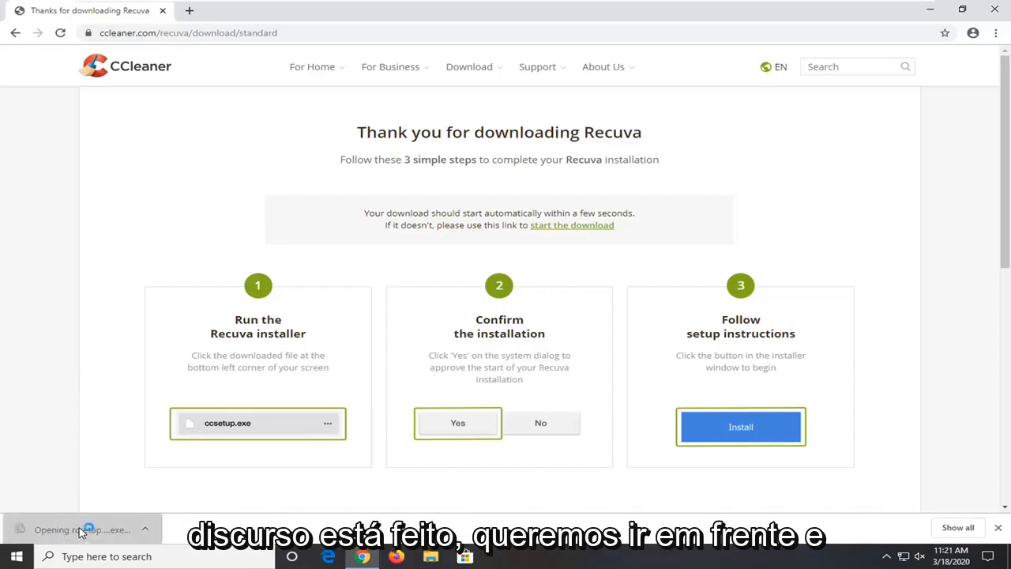
pyautogui.click(82, 530)
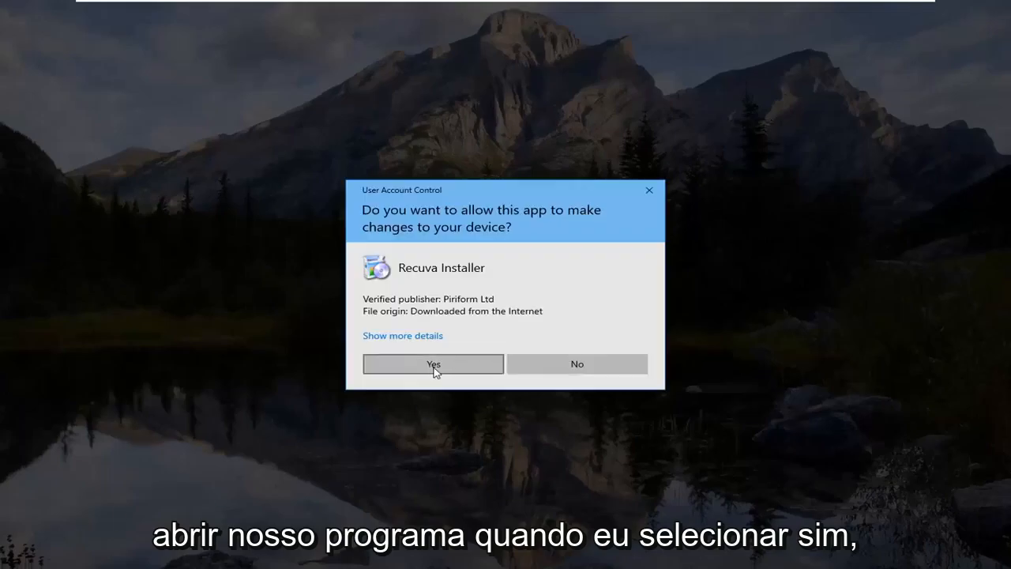
# Step: Install Recuva with custom options, disabling update checks and the Explorer context menu, keeping only the desktop shortcut
pyautogui.click(432, 364)
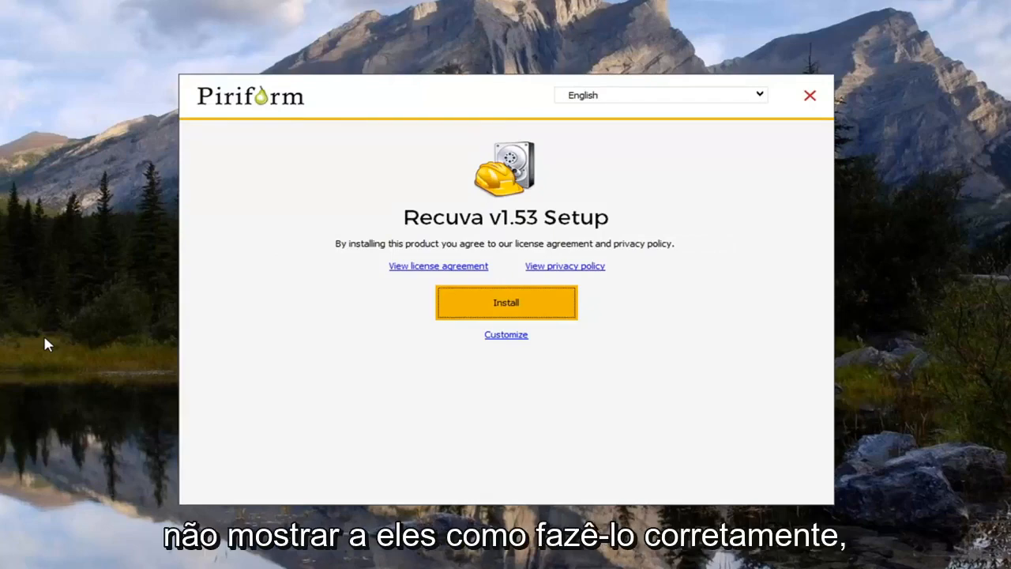
pyautogui.moveTo(249, 327)
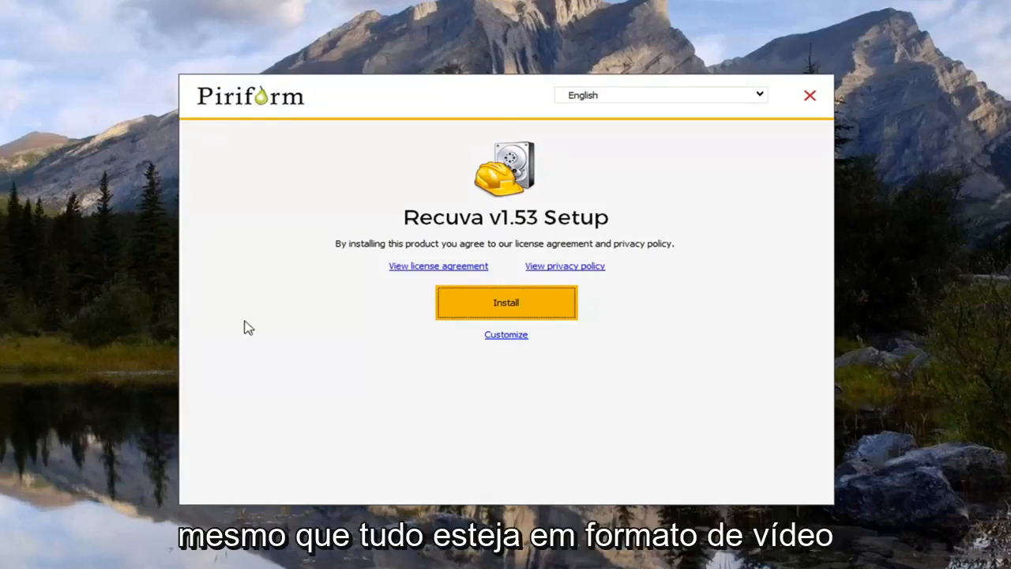
pyautogui.moveTo(251, 313)
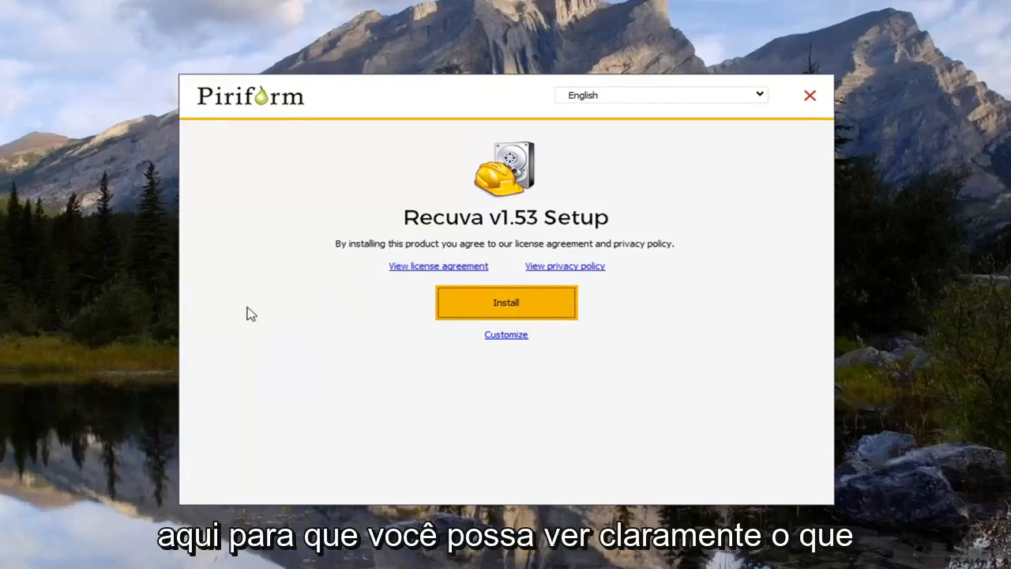
pyautogui.moveTo(561, 344)
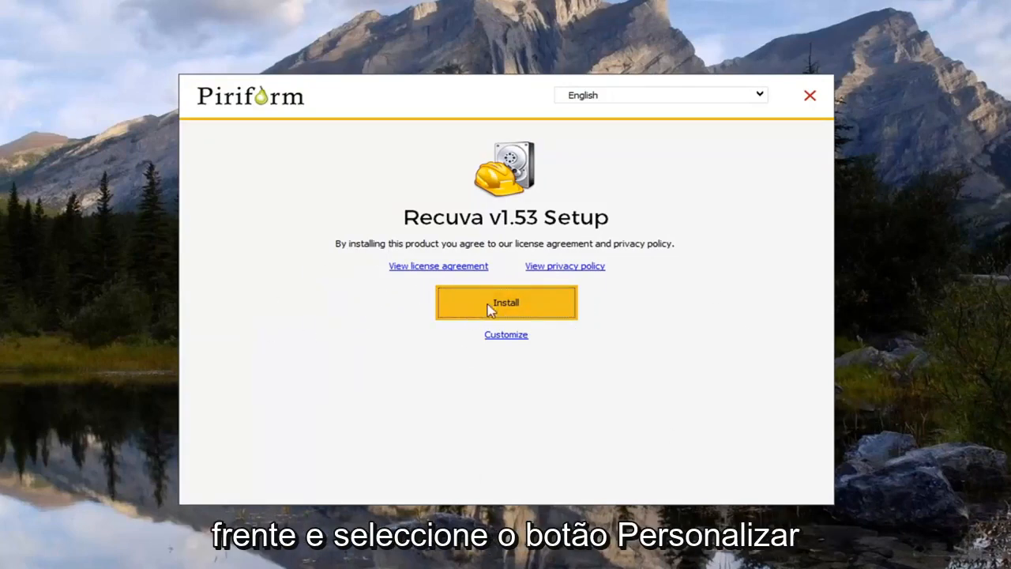
pyautogui.click(505, 335)
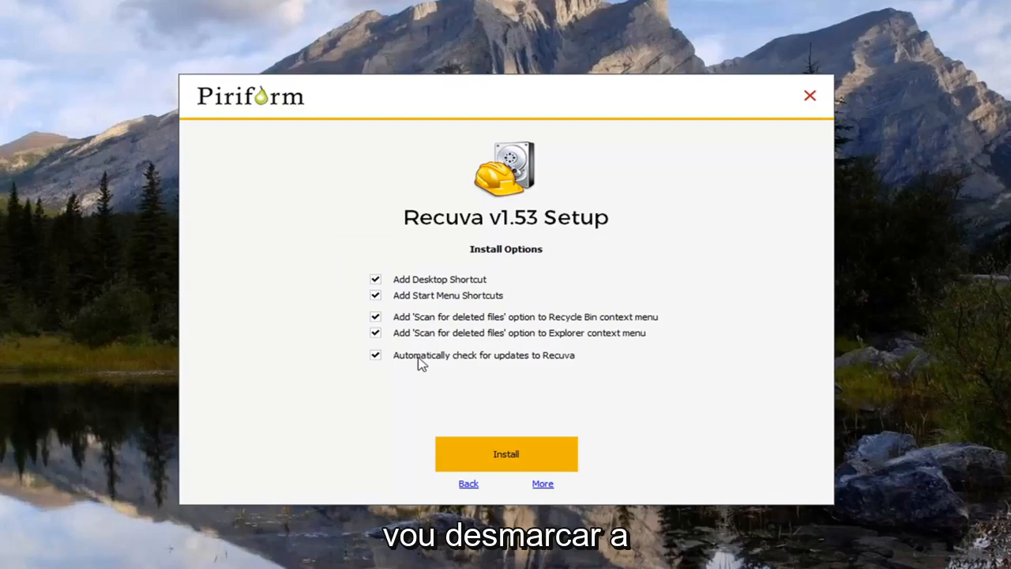
pyautogui.click(376, 354)
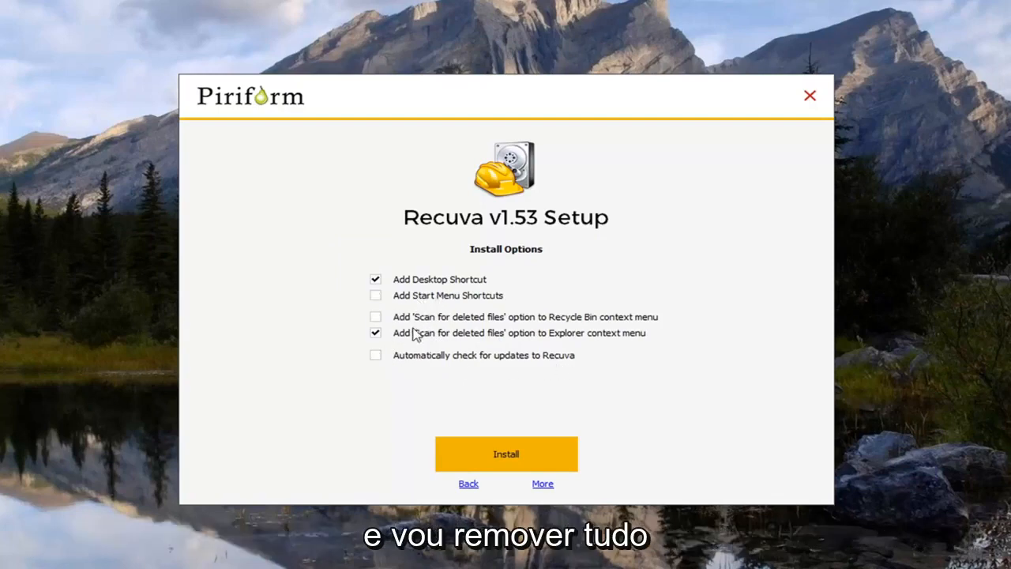
pyautogui.click(376, 332)
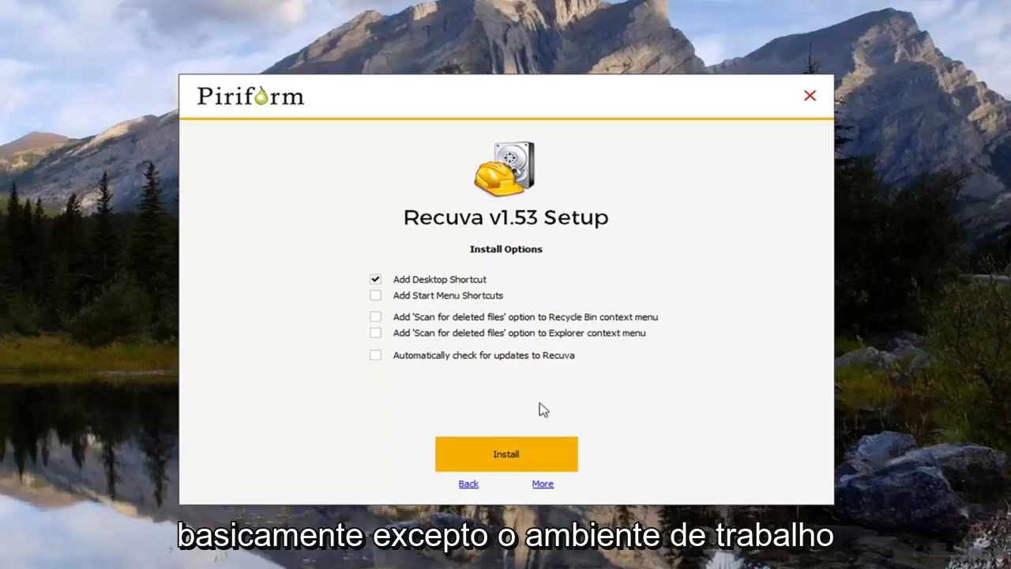
pyautogui.click(506, 453)
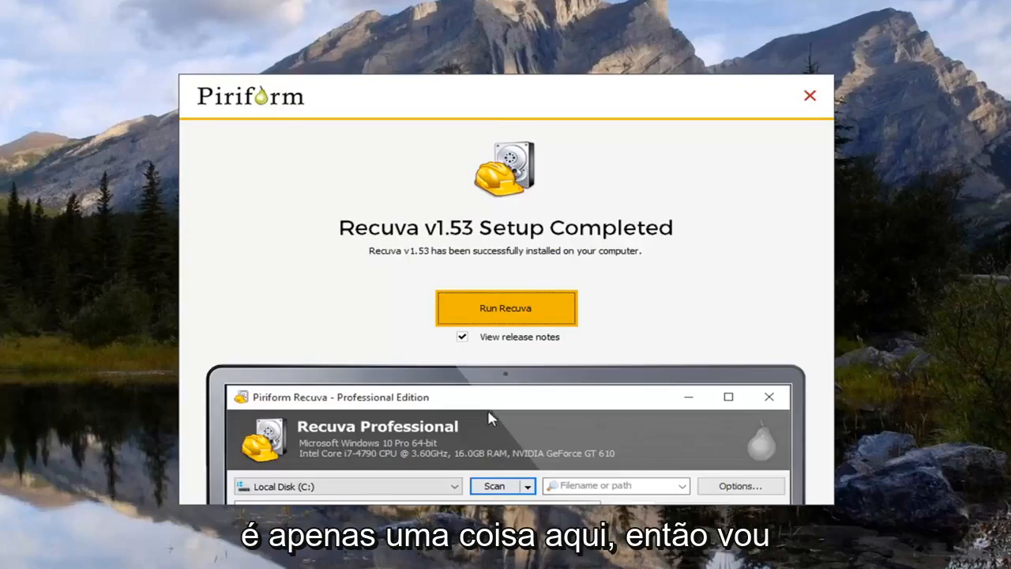
# Step: Finish setup without viewing release notes and run Recuva
pyautogui.click(461, 335)
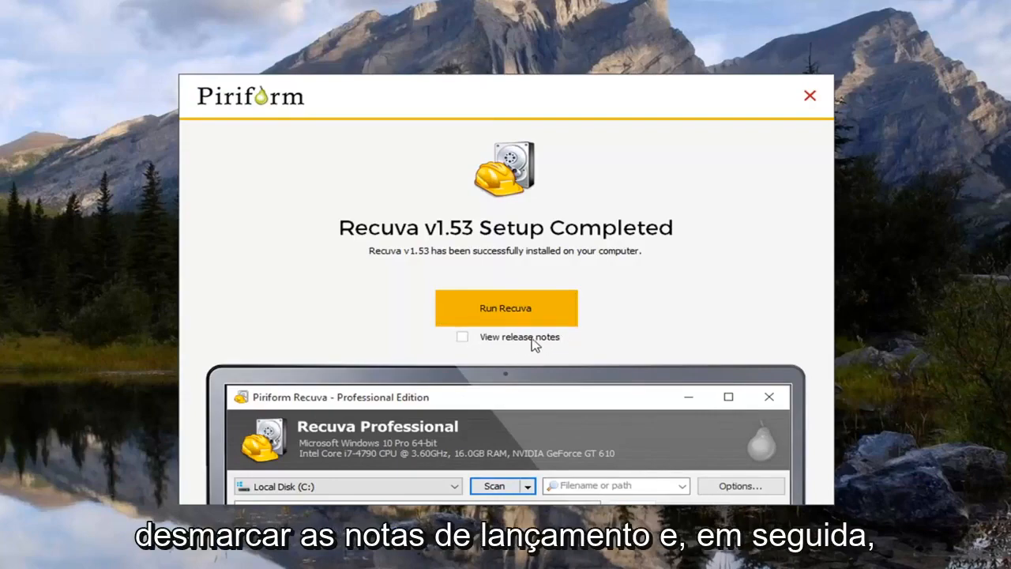
pyautogui.click(505, 308)
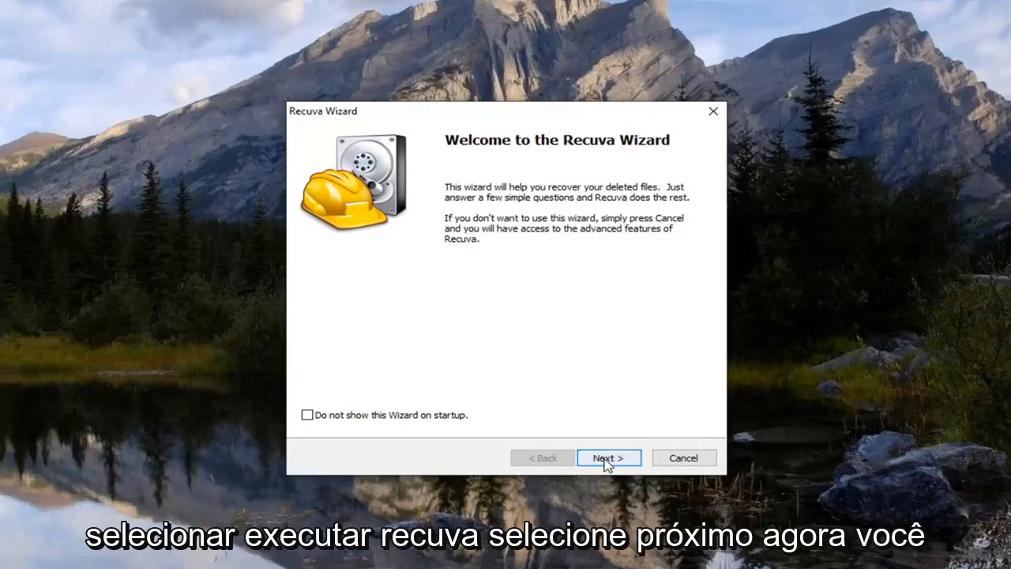
# Step: Advance the wizard keeping All Files and choose to search in a specific location
pyautogui.click(608, 458)
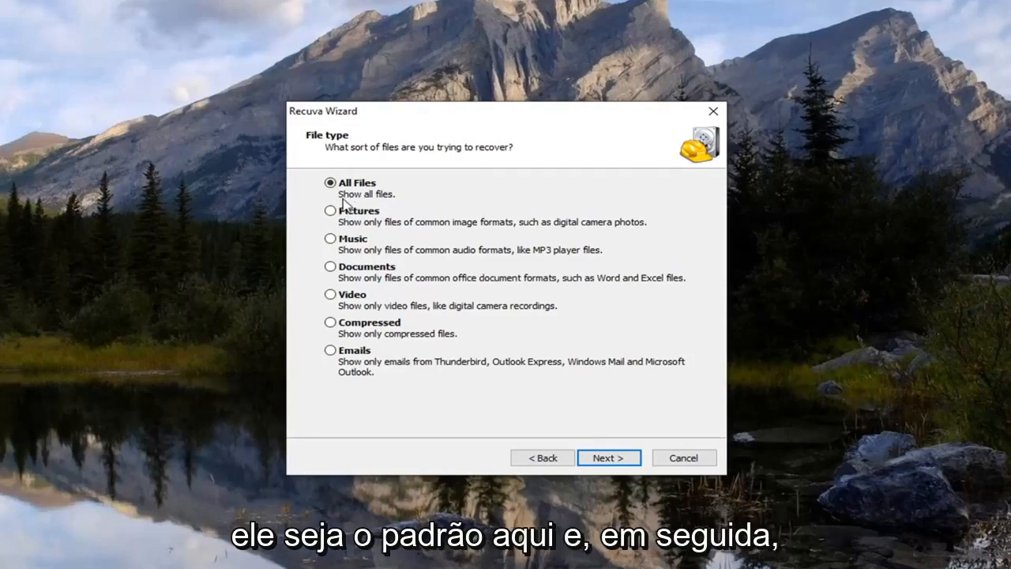
pyautogui.click(610, 458)
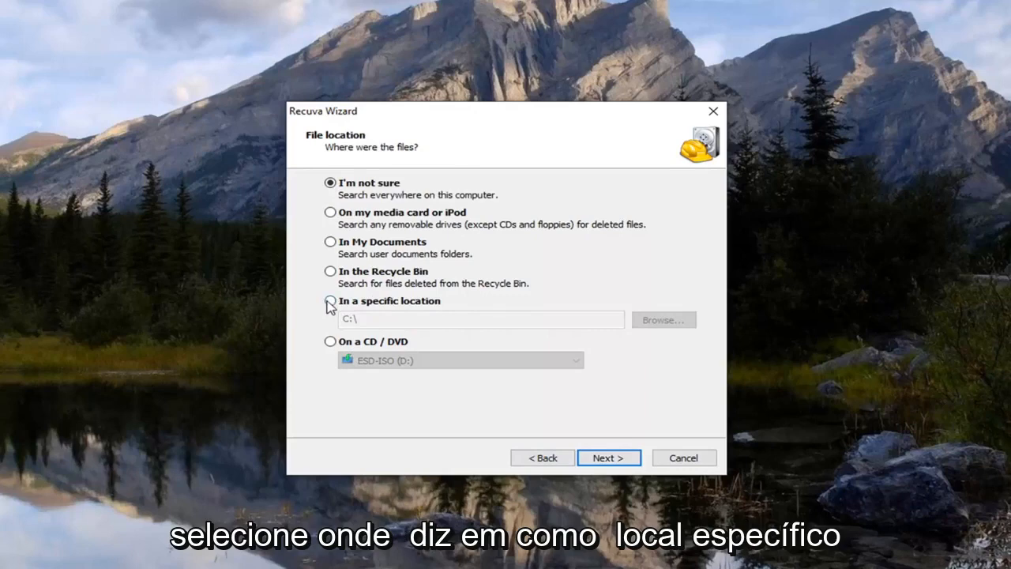
pyautogui.click(330, 303)
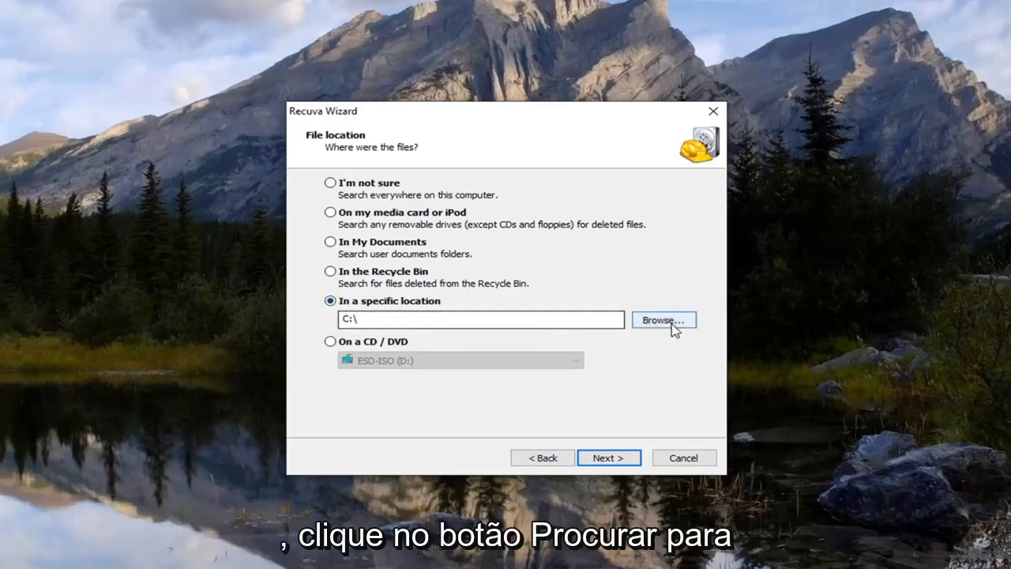
# Step: Browse for the scan folder, expanding Users and the user's profile folder
pyautogui.click(664, 319)
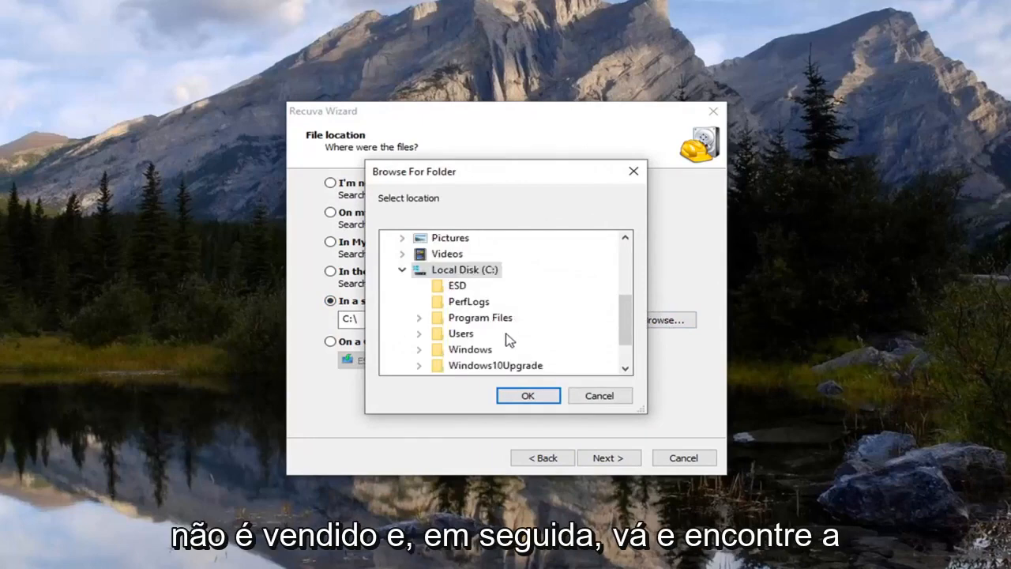
pyautogui.click(420, 332)
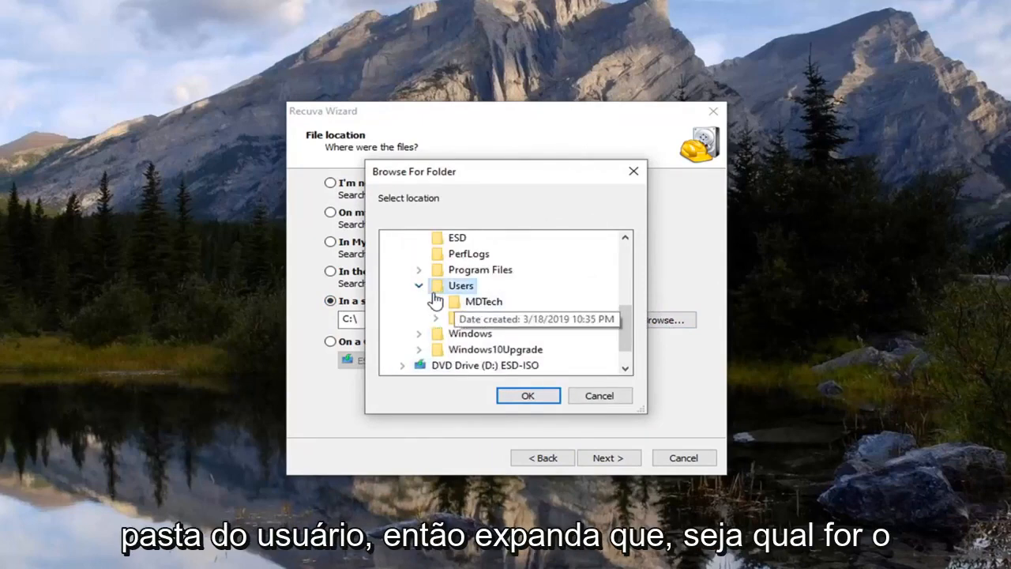
pyautogui.moveTo(477, 316)
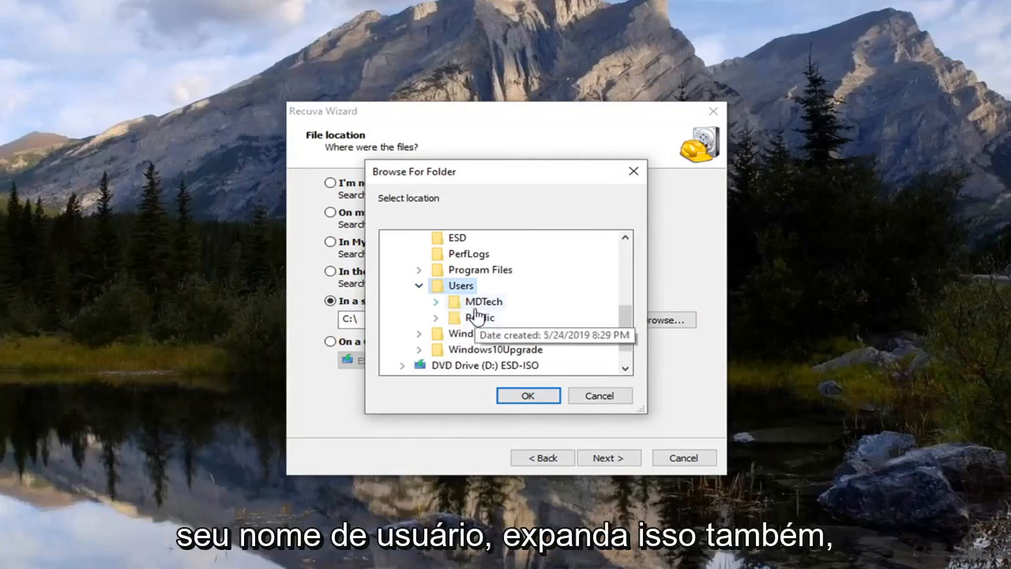
pyautogui.click(436, 301)
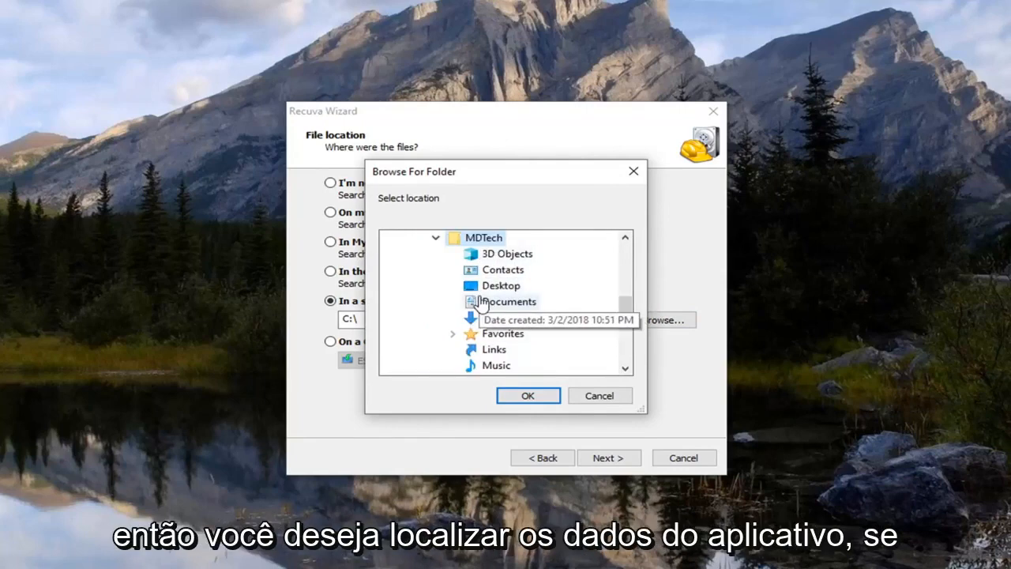
pyautogui.scroll(-3)
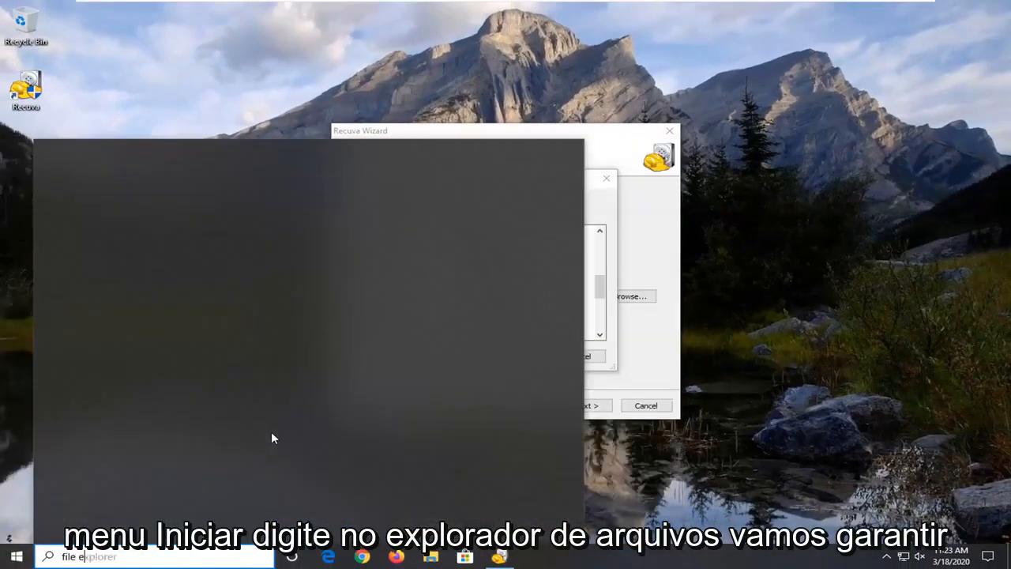
# Step: Open File Explorer from Start search and go to its View options for hidden items
pyautogui.write('file explorer')
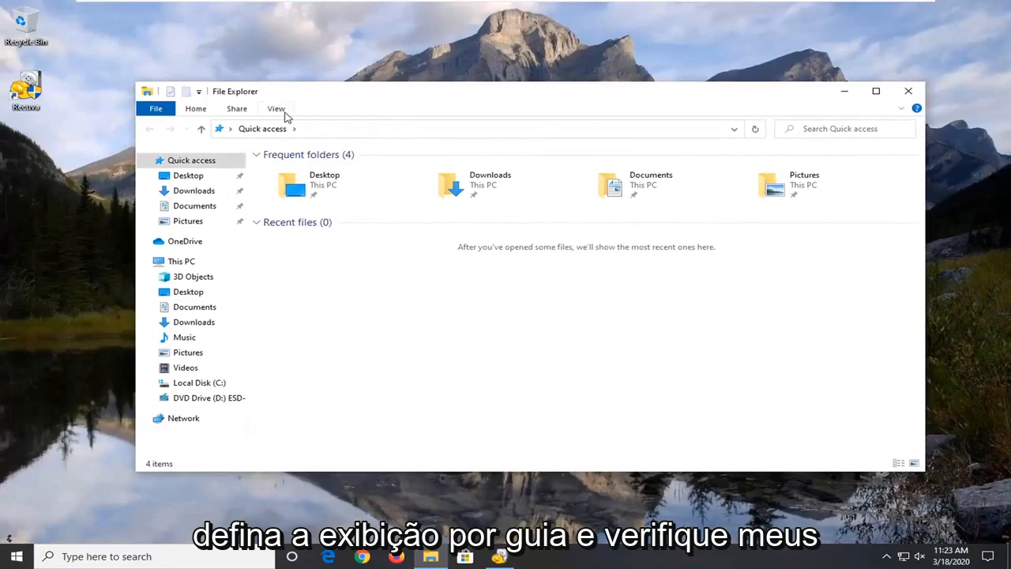
pyautogui.click(275, 108)
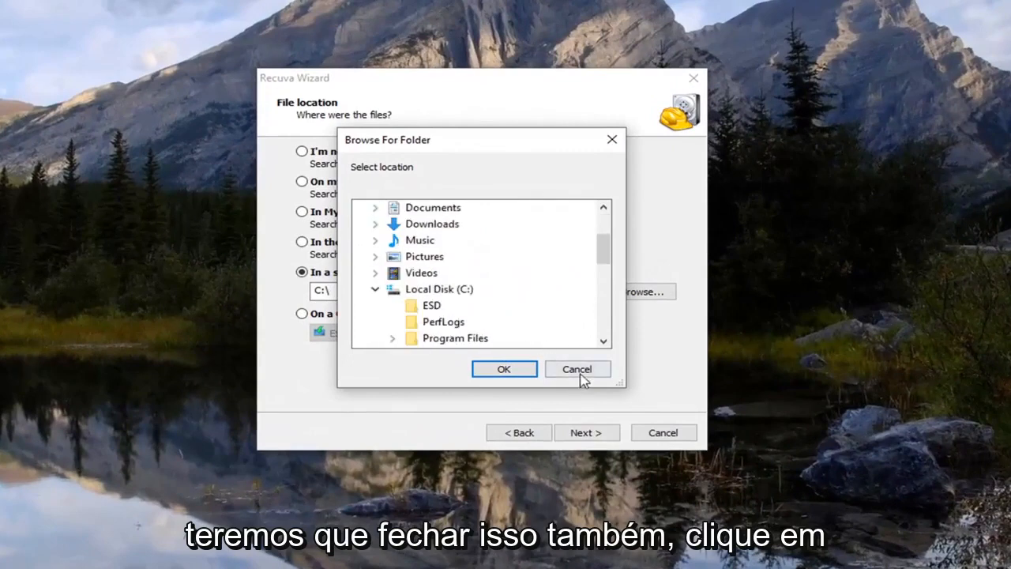
# Step: Reopen the folder picker and set the scan location to C:\Users\MDTech\AppData\Local\Google
pyautogui.click(577, 370)
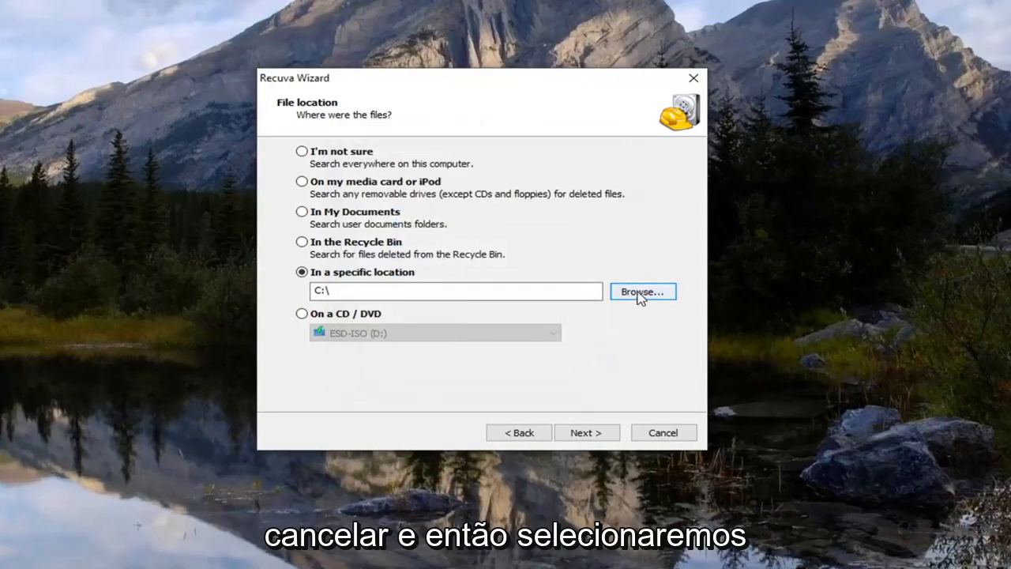
pyautogui.click(641, 290)
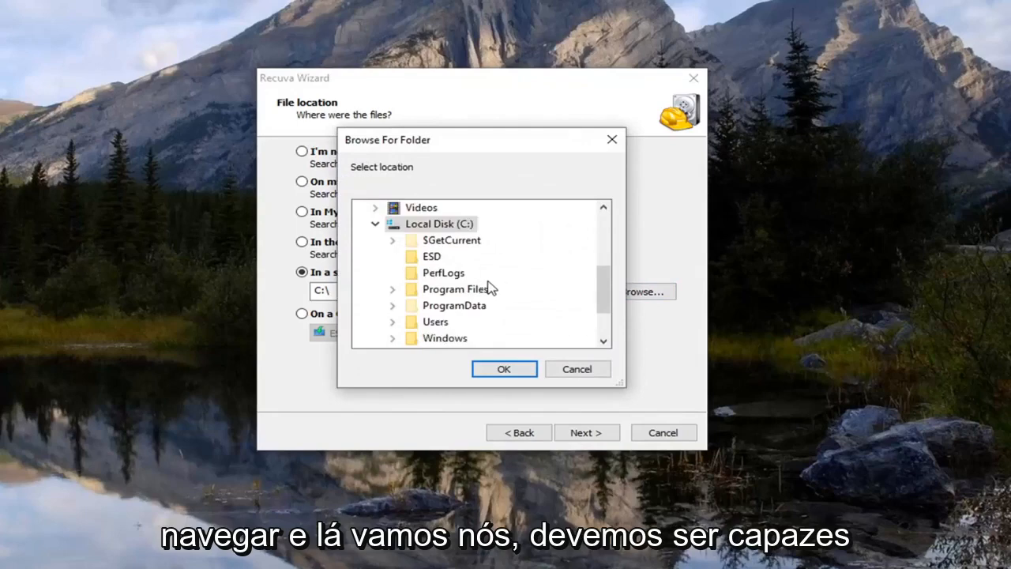
pyautogui.moveTo(451, 265)
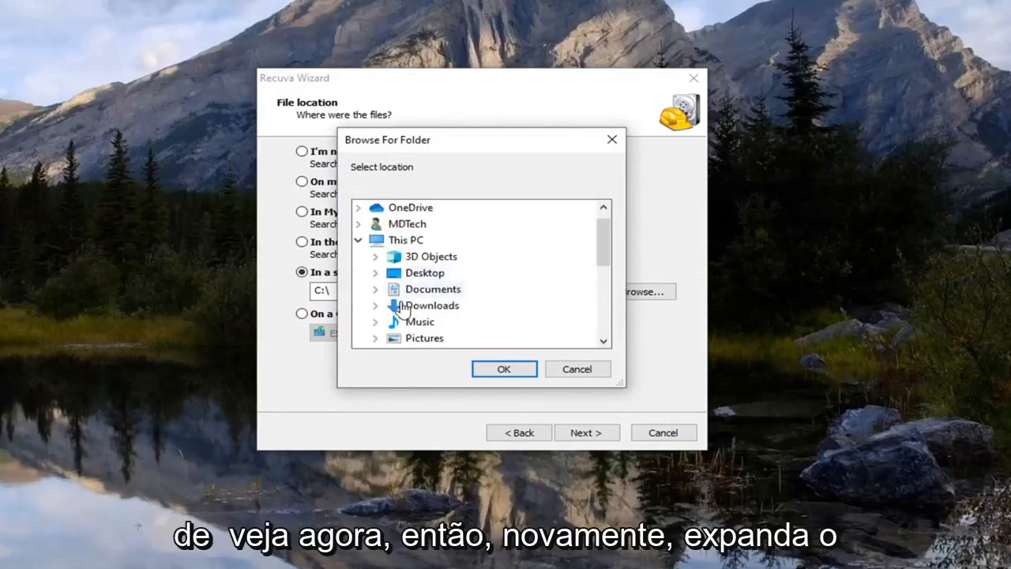
pyautogui.scroll(-3)
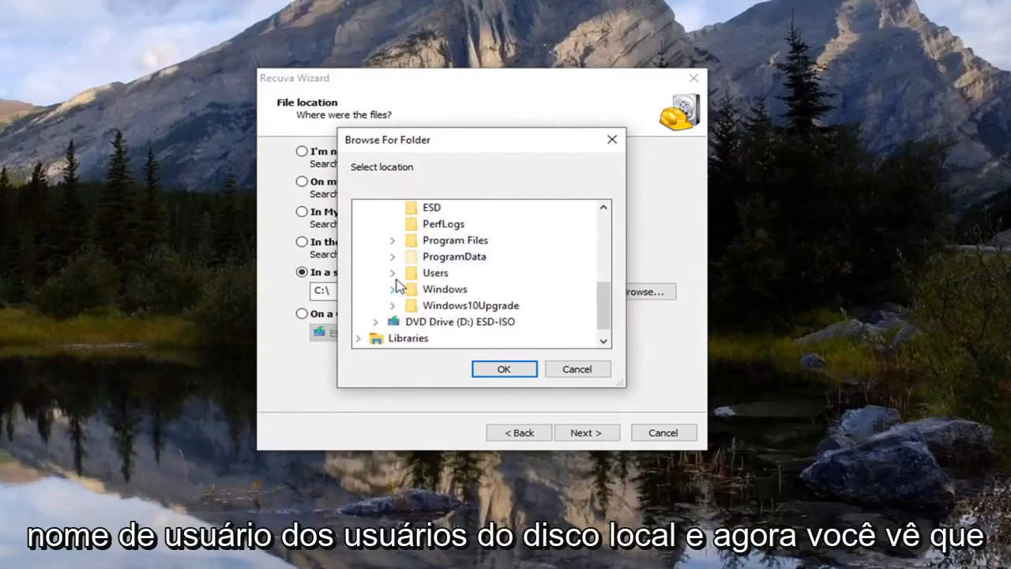
pyautogui.click(391, 272)
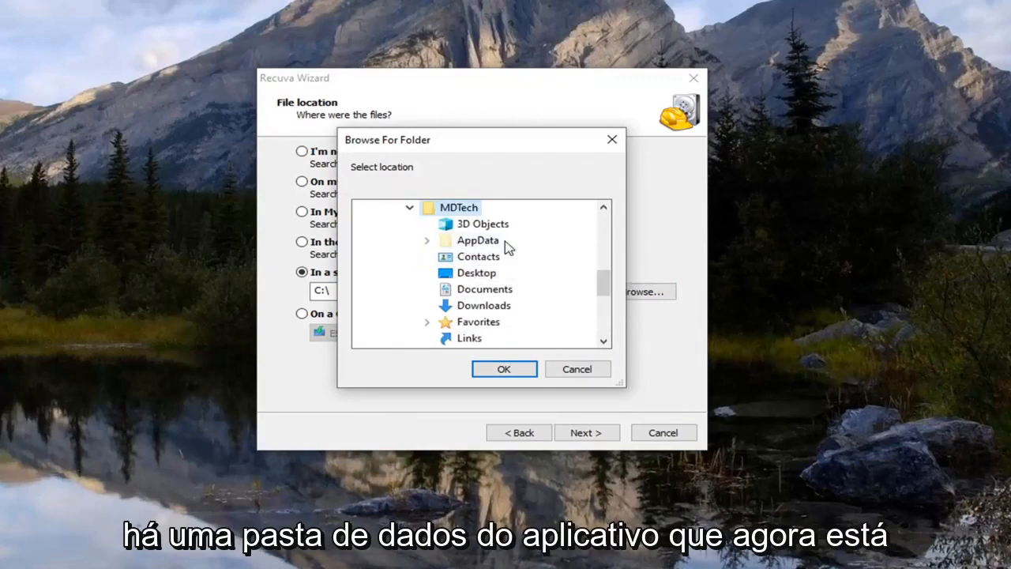
pyautogui.moveTo(474, 250)
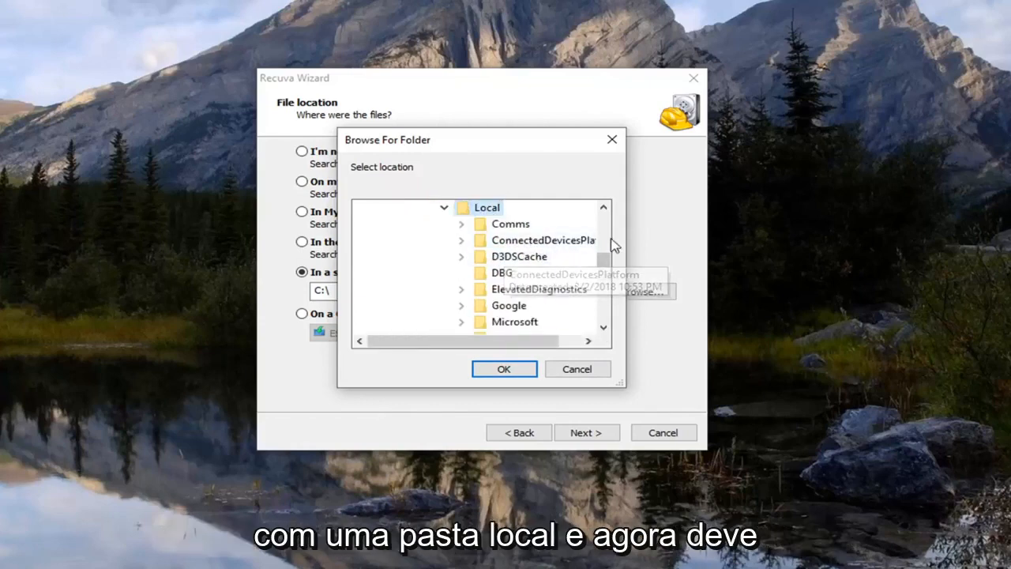
pyautogui.moveTo(509, 306)
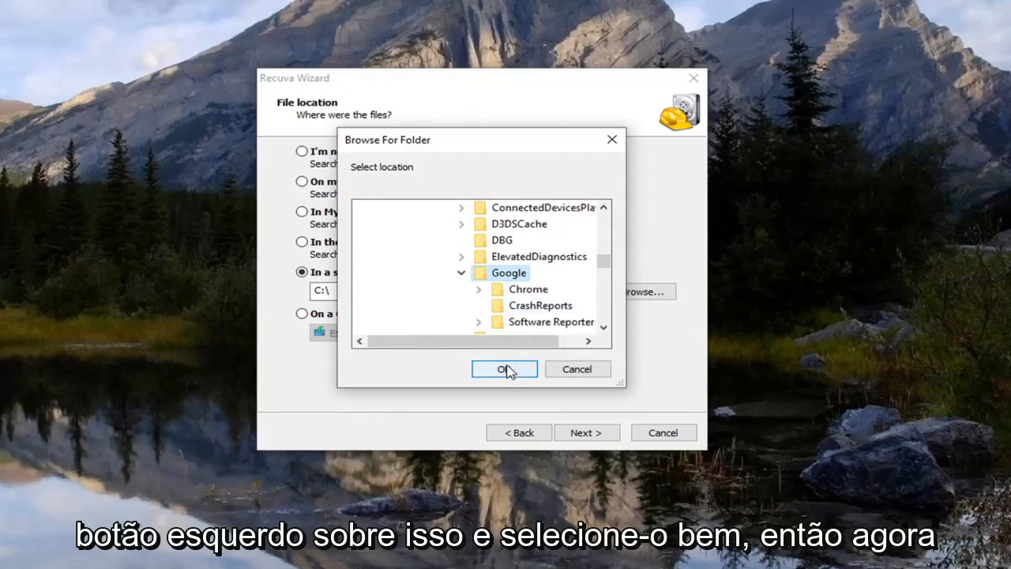
pyautogui.click(503, 370)
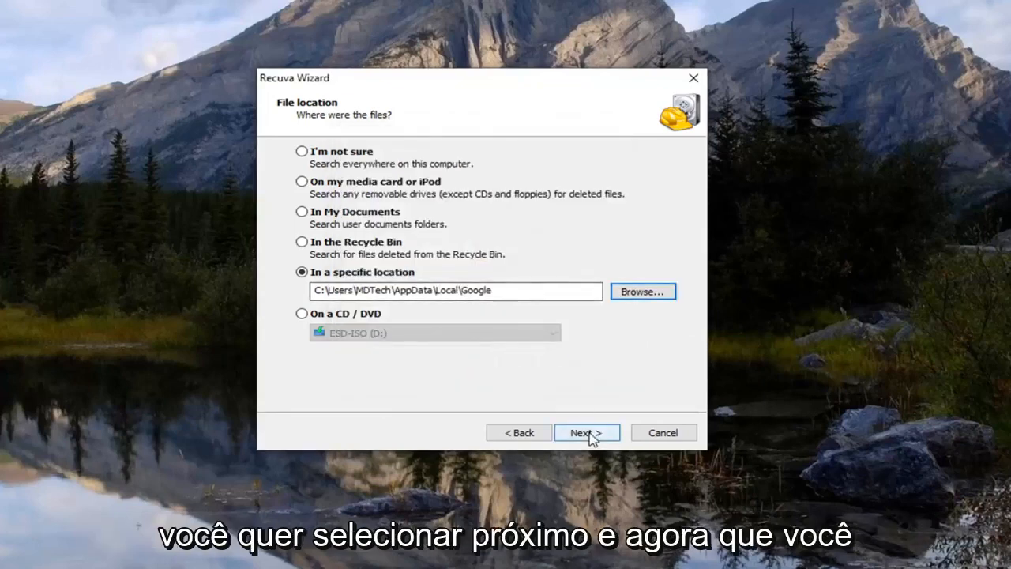
# Step: Advance past the location step and start the scan with Deep Scan left off
pyautogui.click(586, 432)
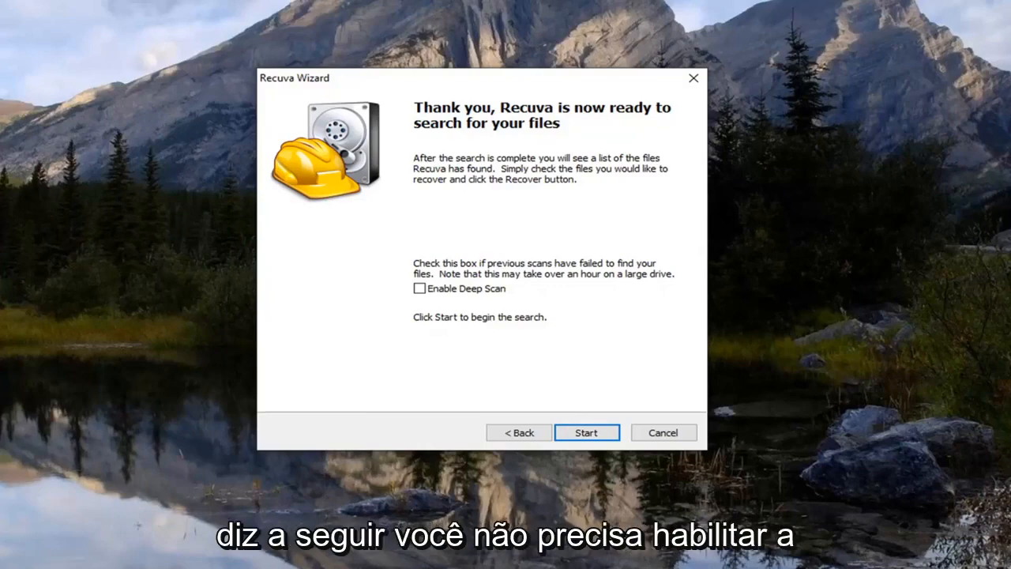
pyautogui.moveTo(296, 376)
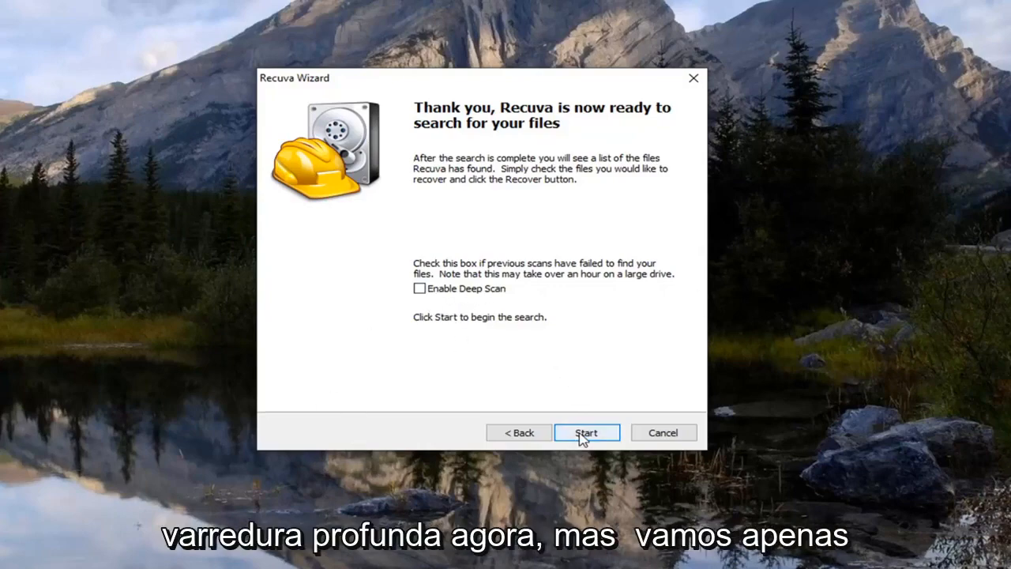
pyautogui.click(586, 433)
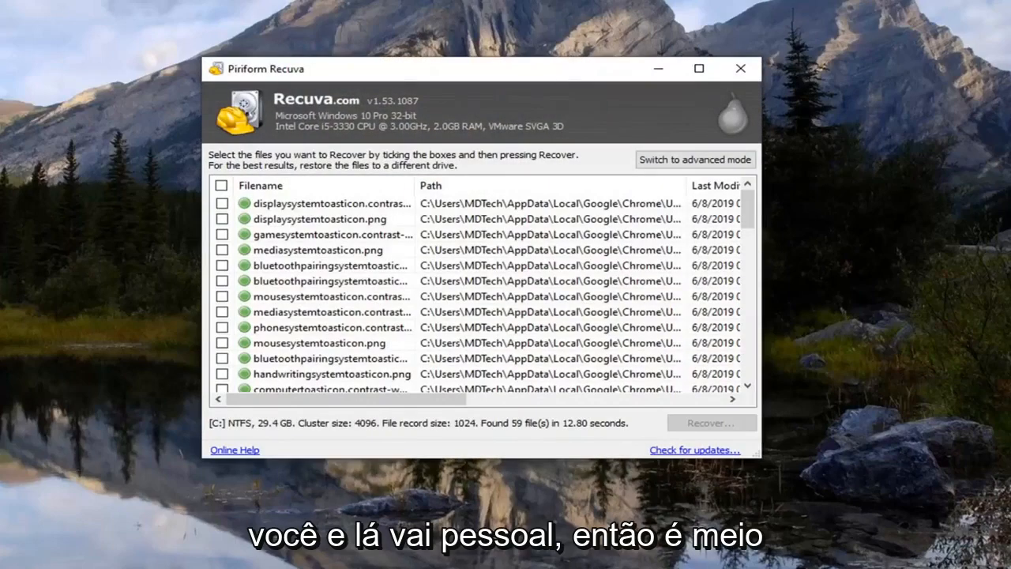
pyautogui.moveTo(409, 192)
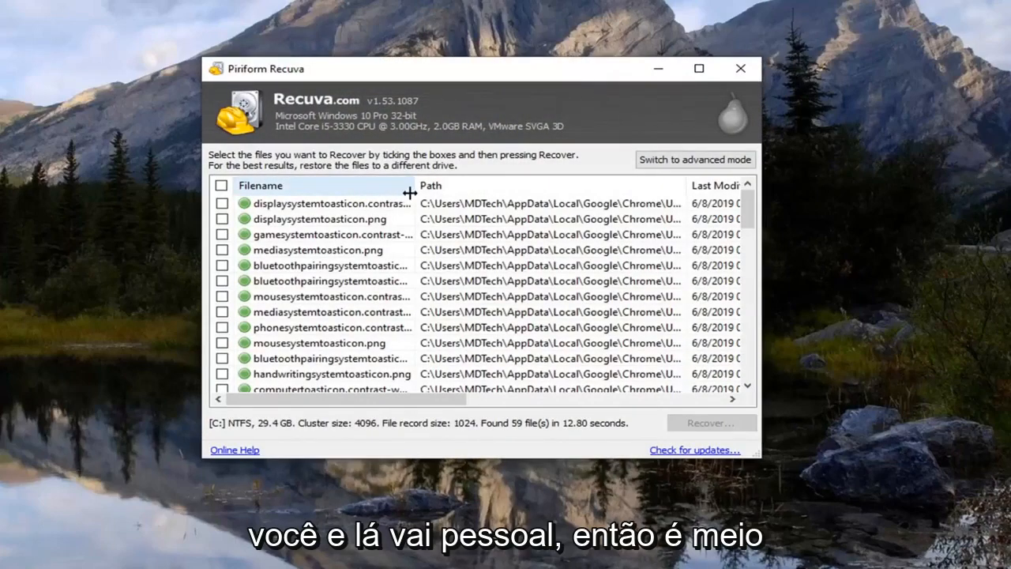
# Step: Widen the Filename column and scroll through the 59 recovered Chrome files
pyautogui.moveTo(409, 185); pyautogui.dragTo(556, 185)
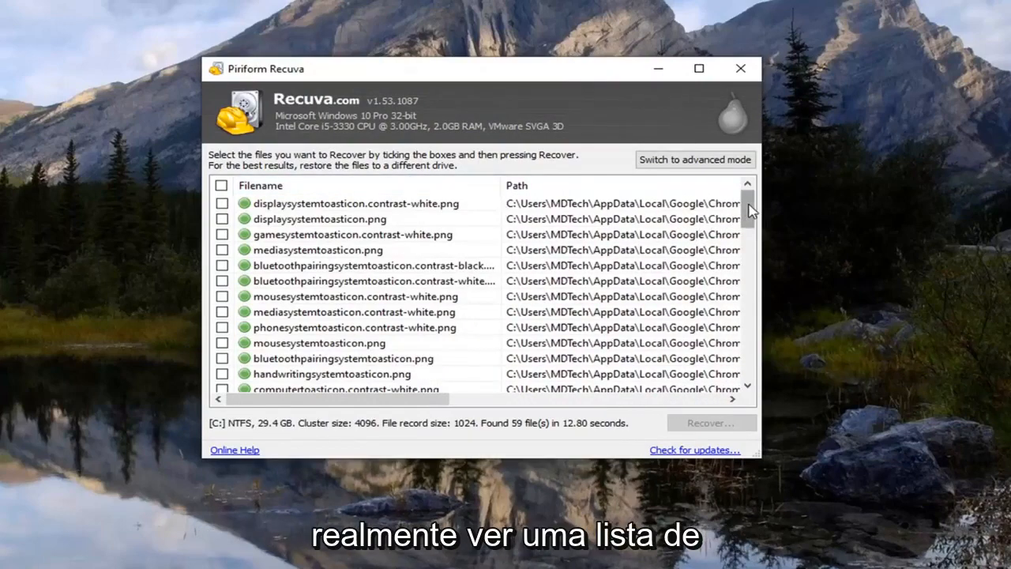
pyautogui.scroll(-3)
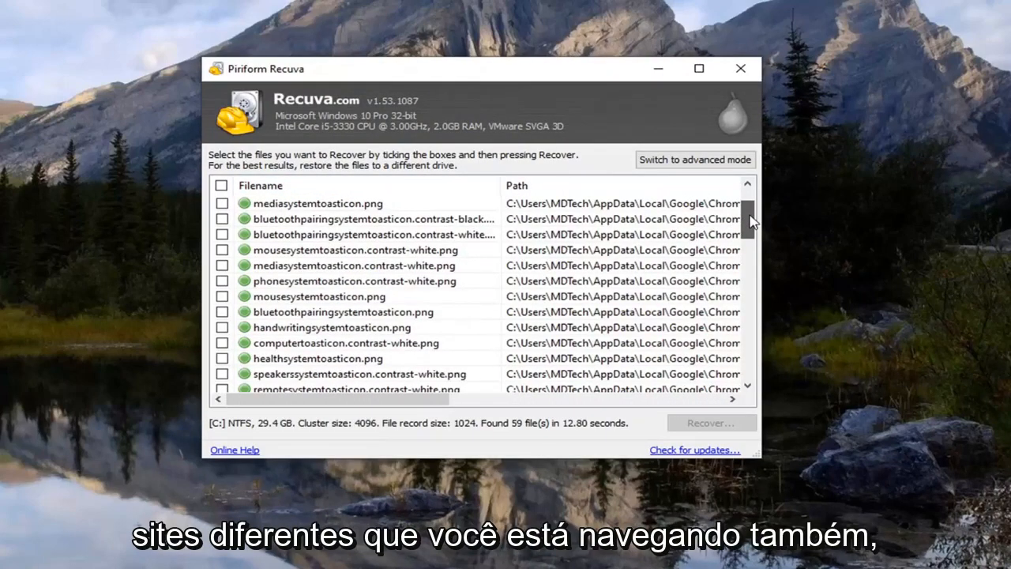
pyautogui.scroll(-3)
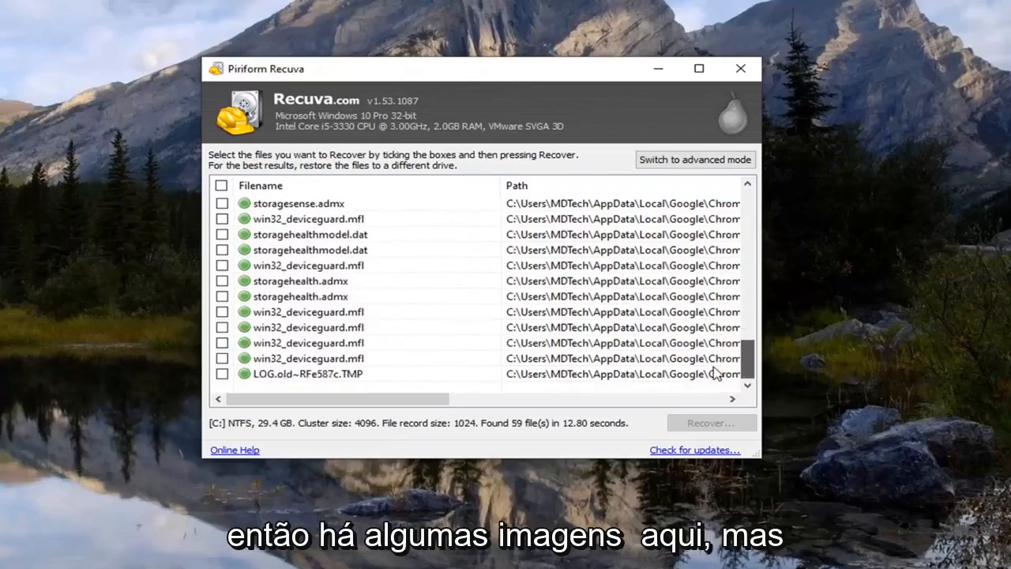
pyautogui.scroll(-3)
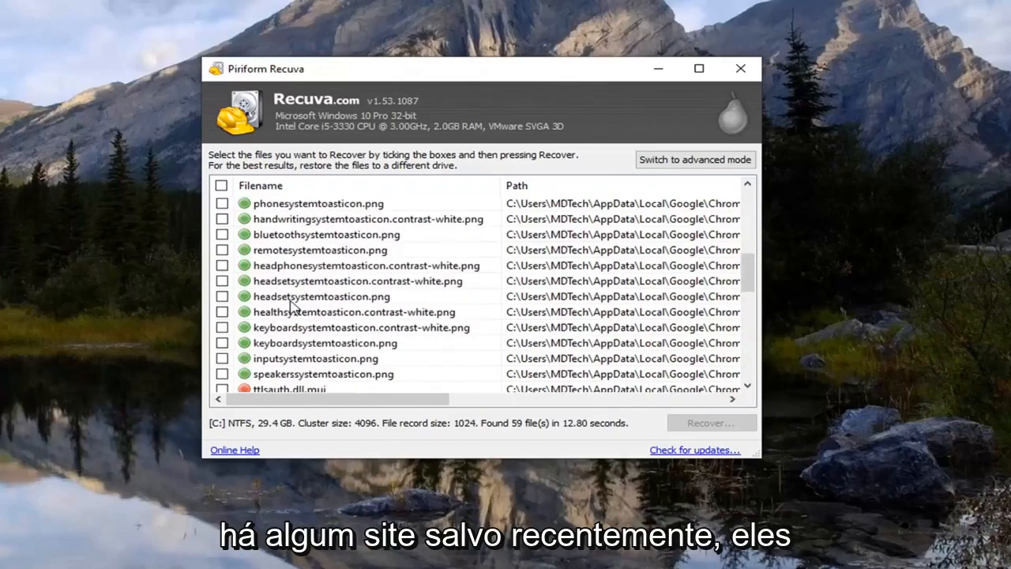
pyautogui.scroll(3)
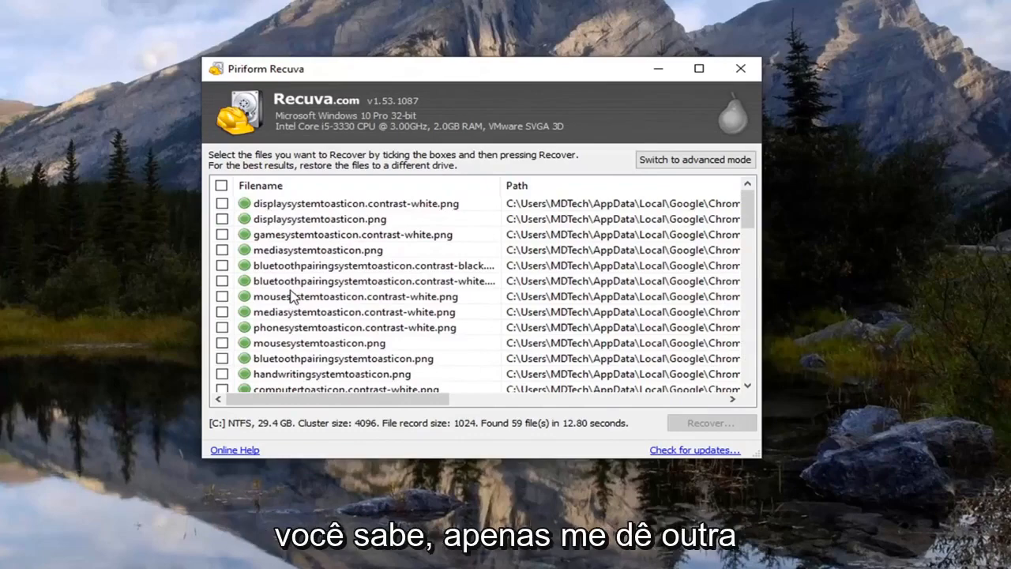
pyautogui.scroll(-3)
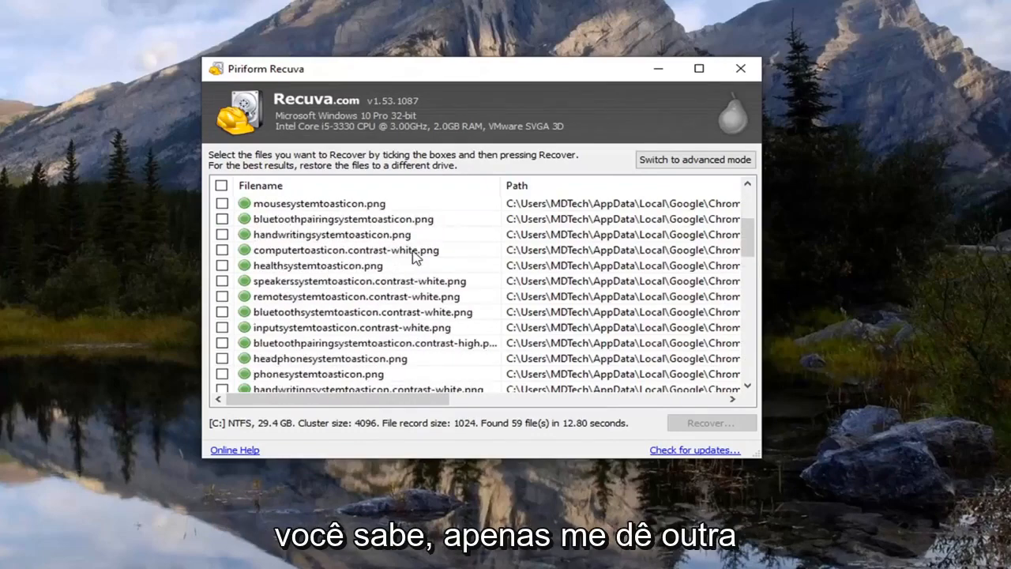
pyautogui.scroll(-3)
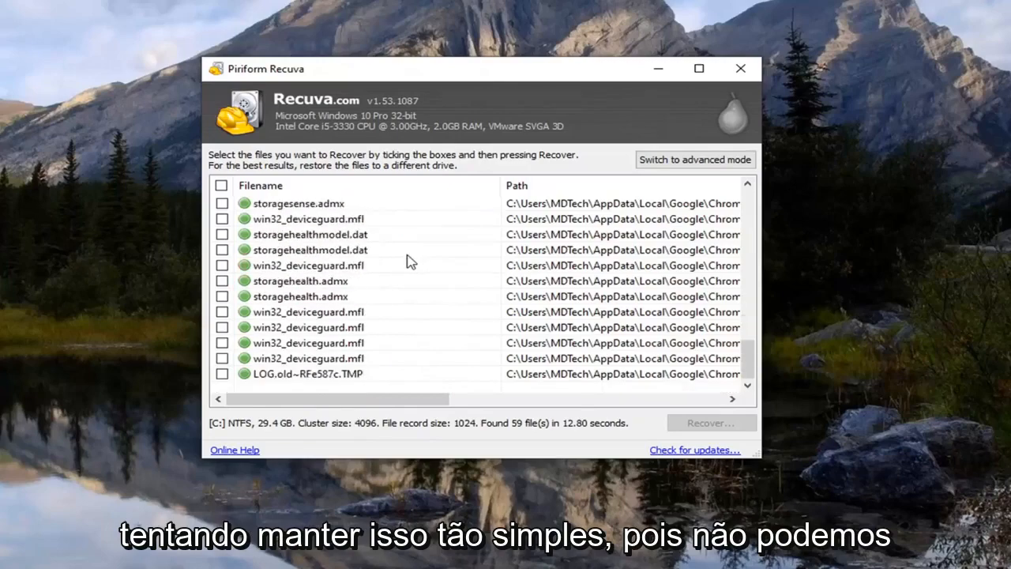
pyautogui.scroll(-3)
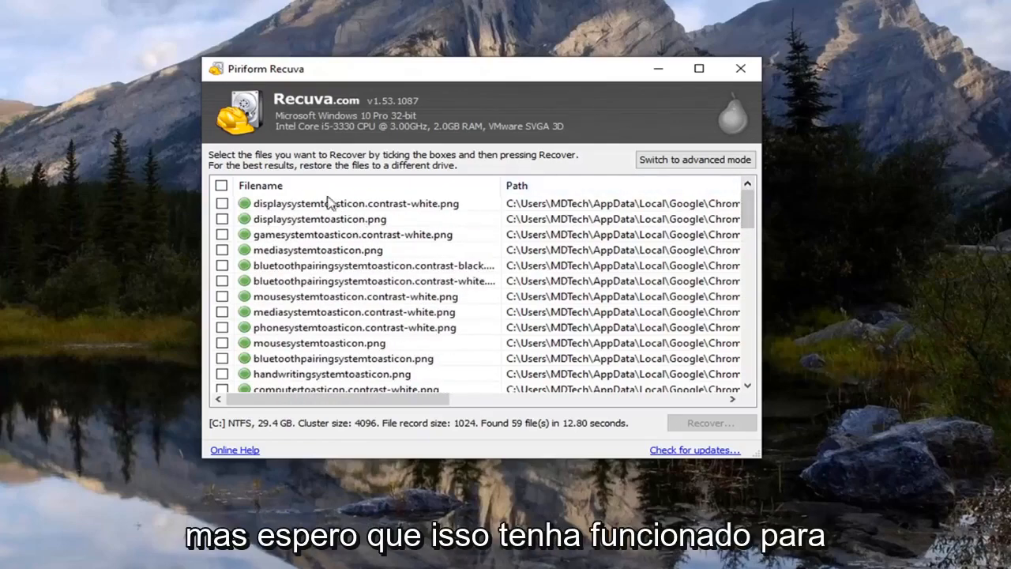
pyautogui.moveTo(303, 314)
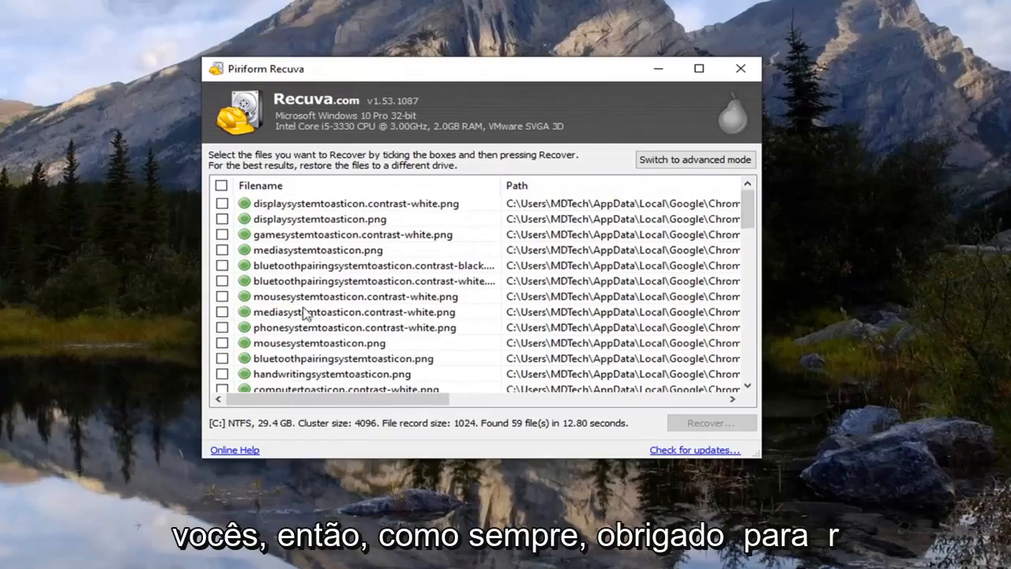